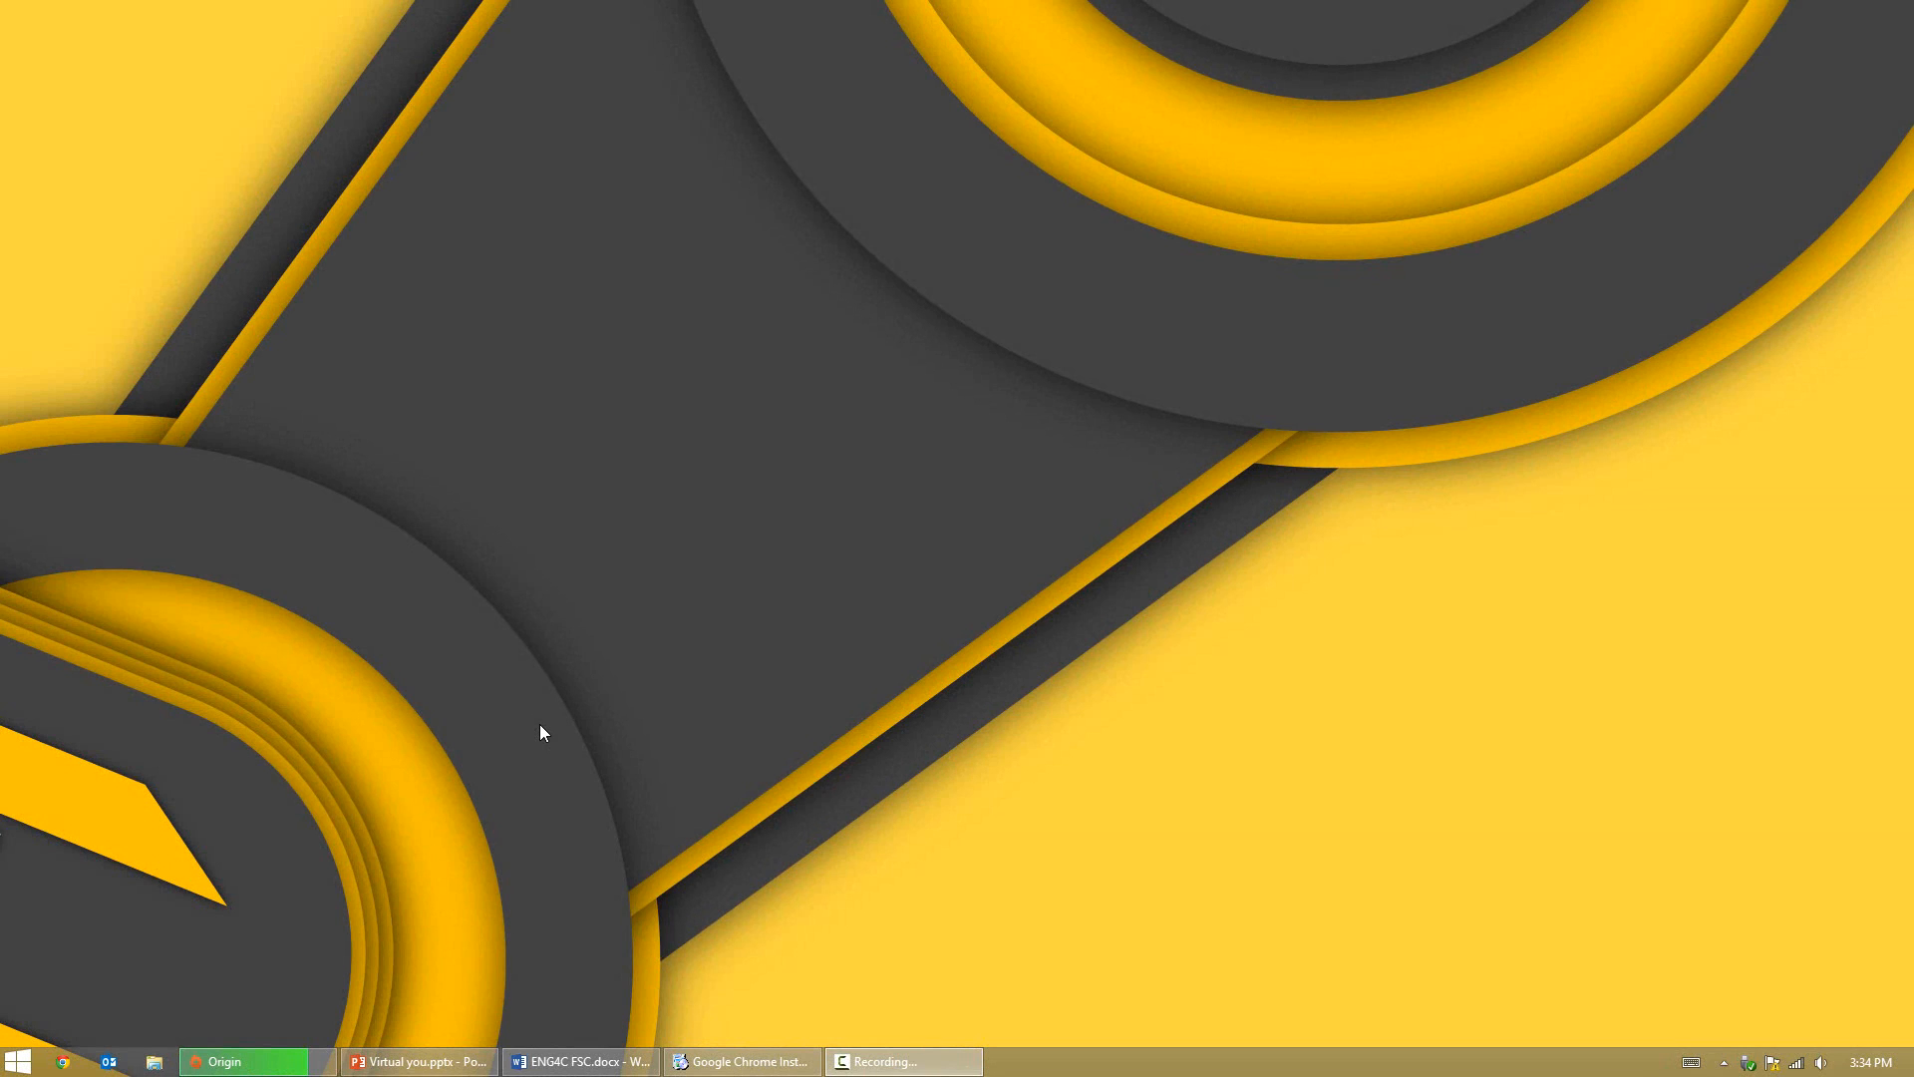
{"action": "mouse_move", "coordinate": [660, 1029]}
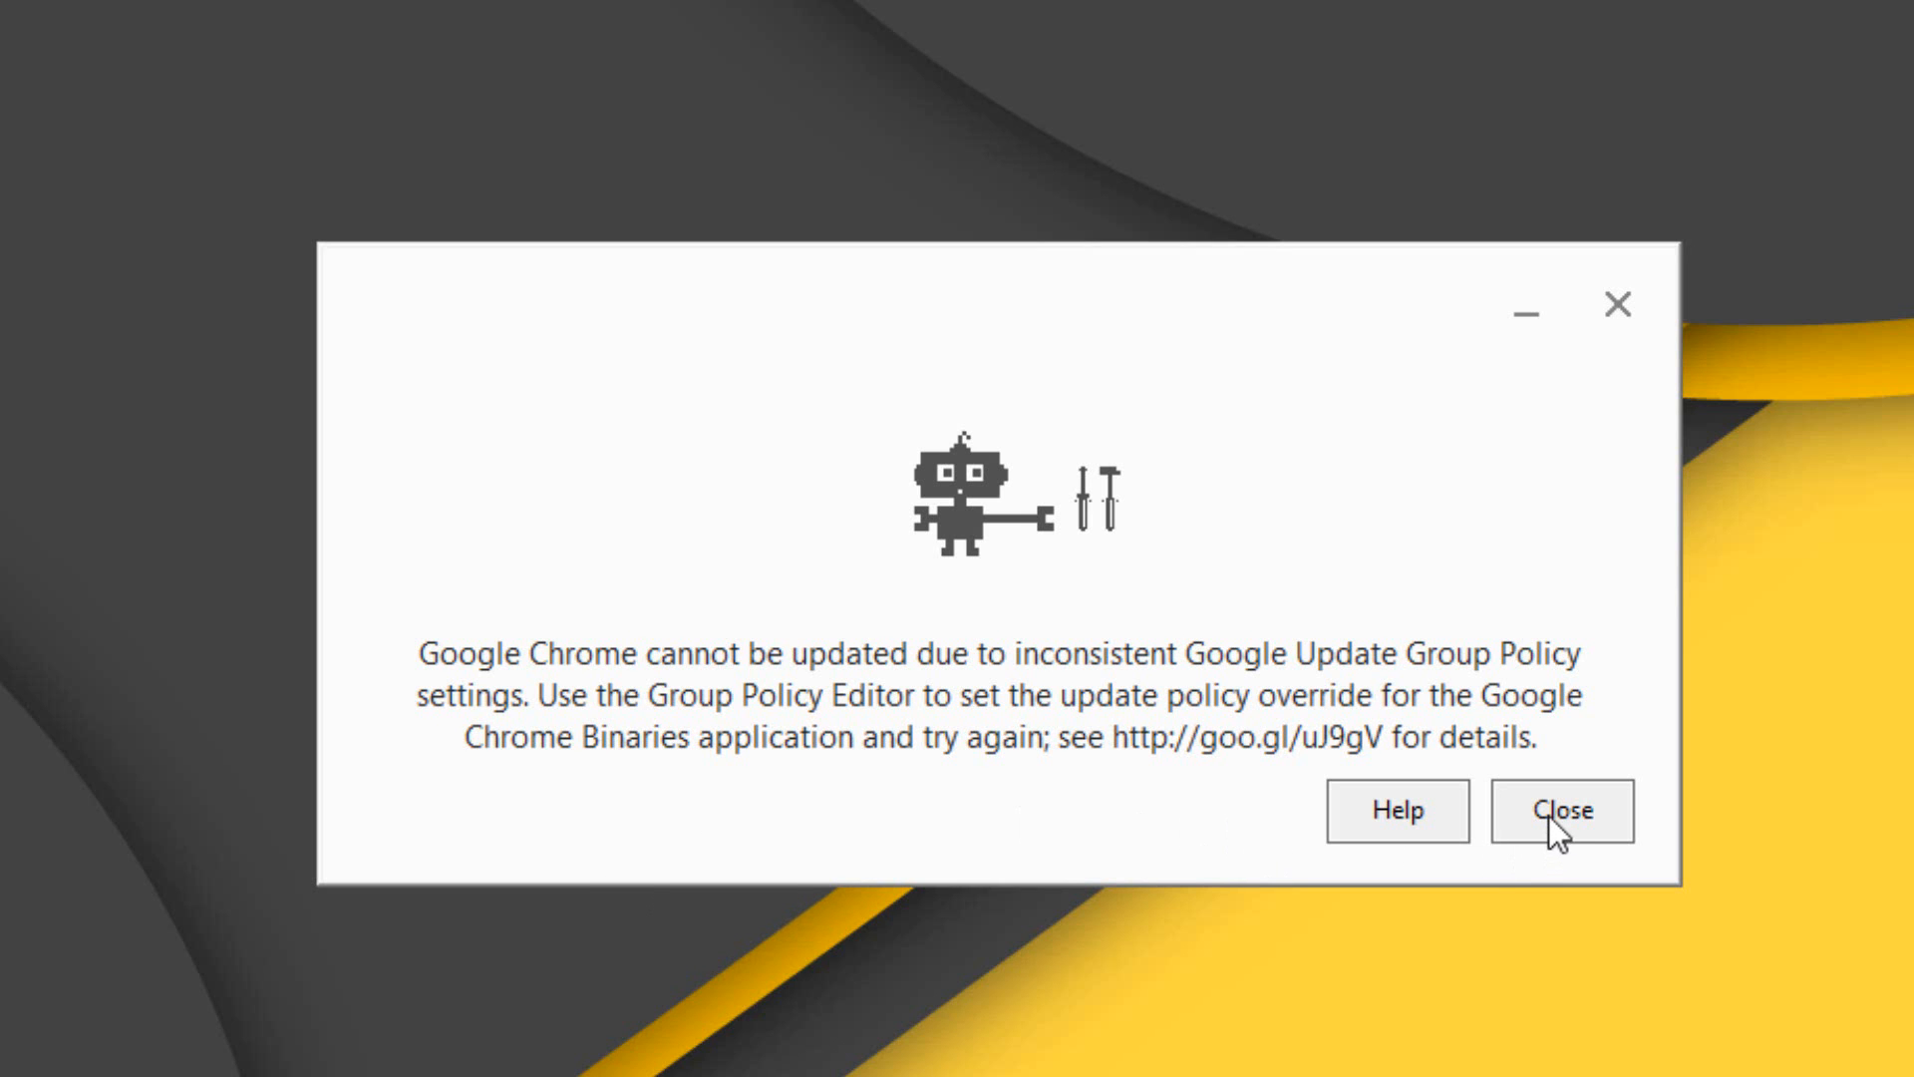
Step: Dismiss the Chrome update policy error dialog
{"action": "left_click", "coordinate": [1559, 810]}
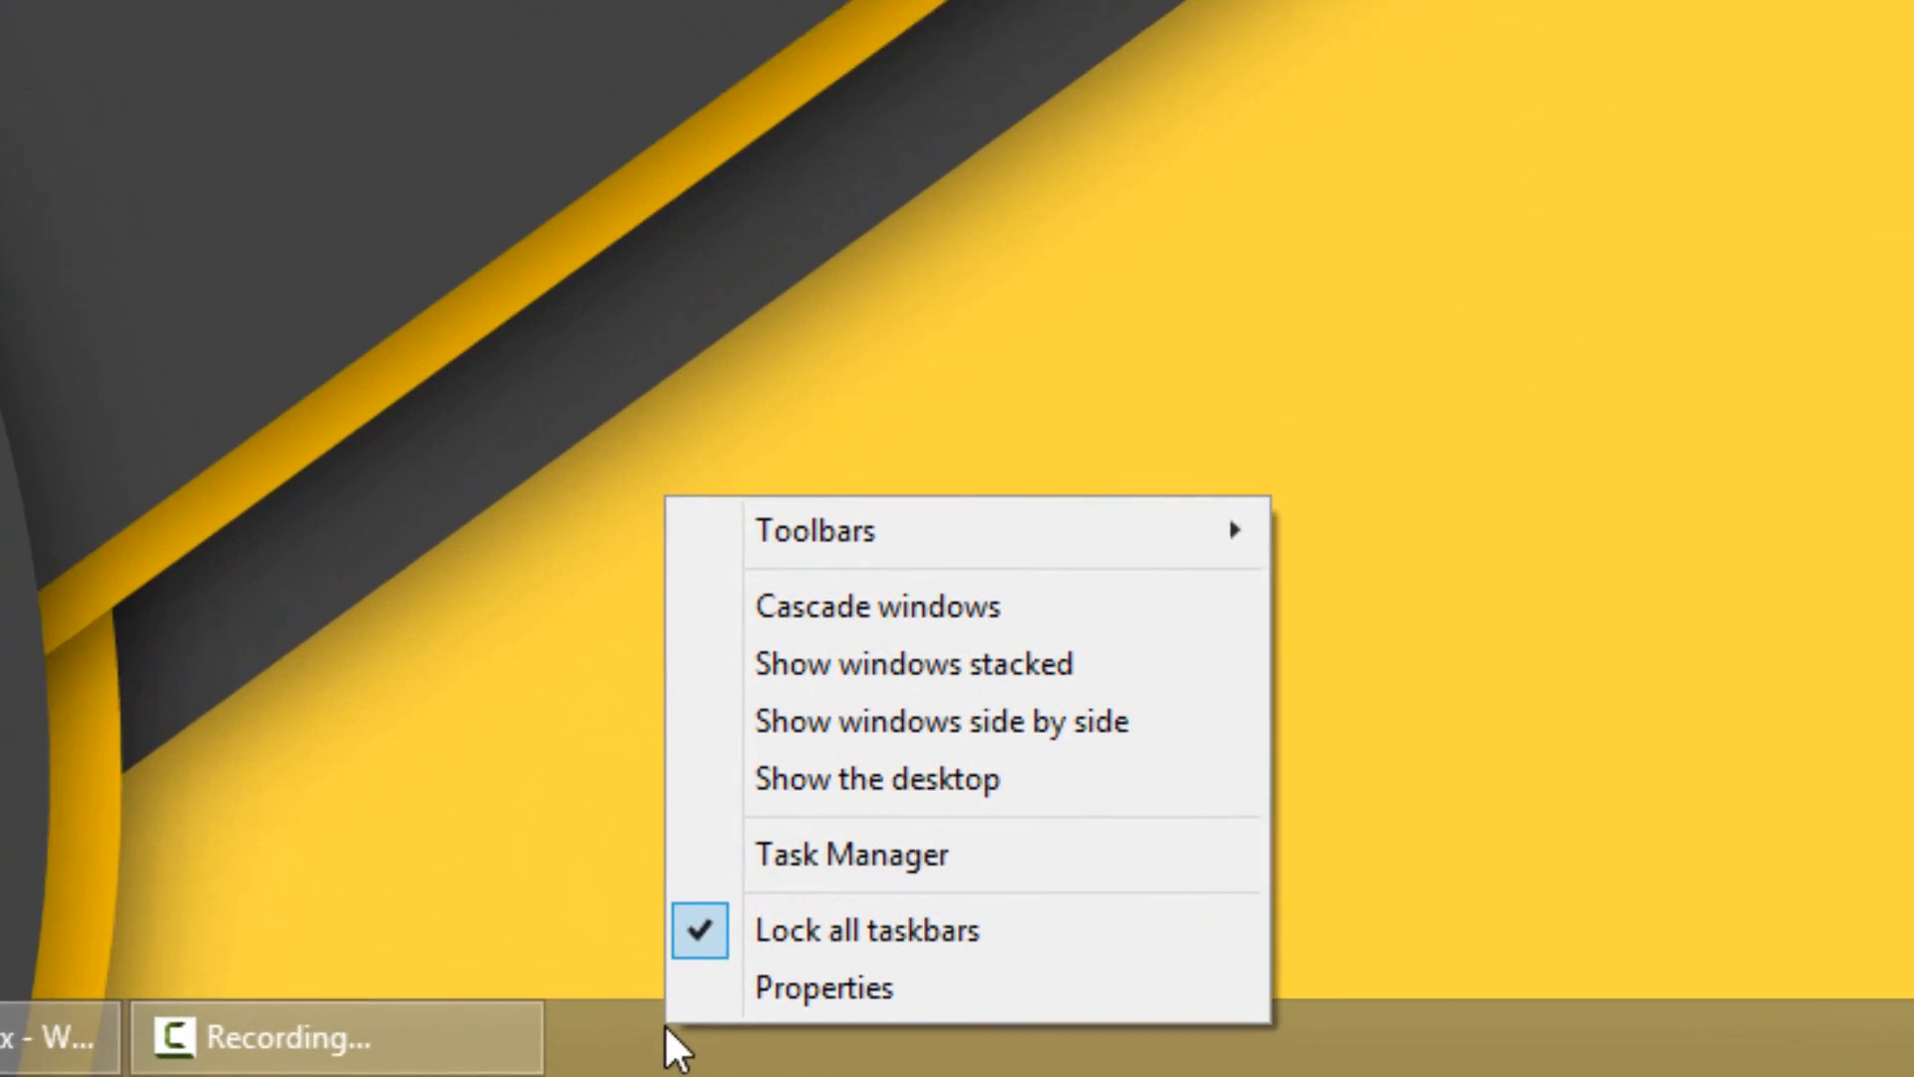
{"action": "left_click", "coordinate": [851, 854]}
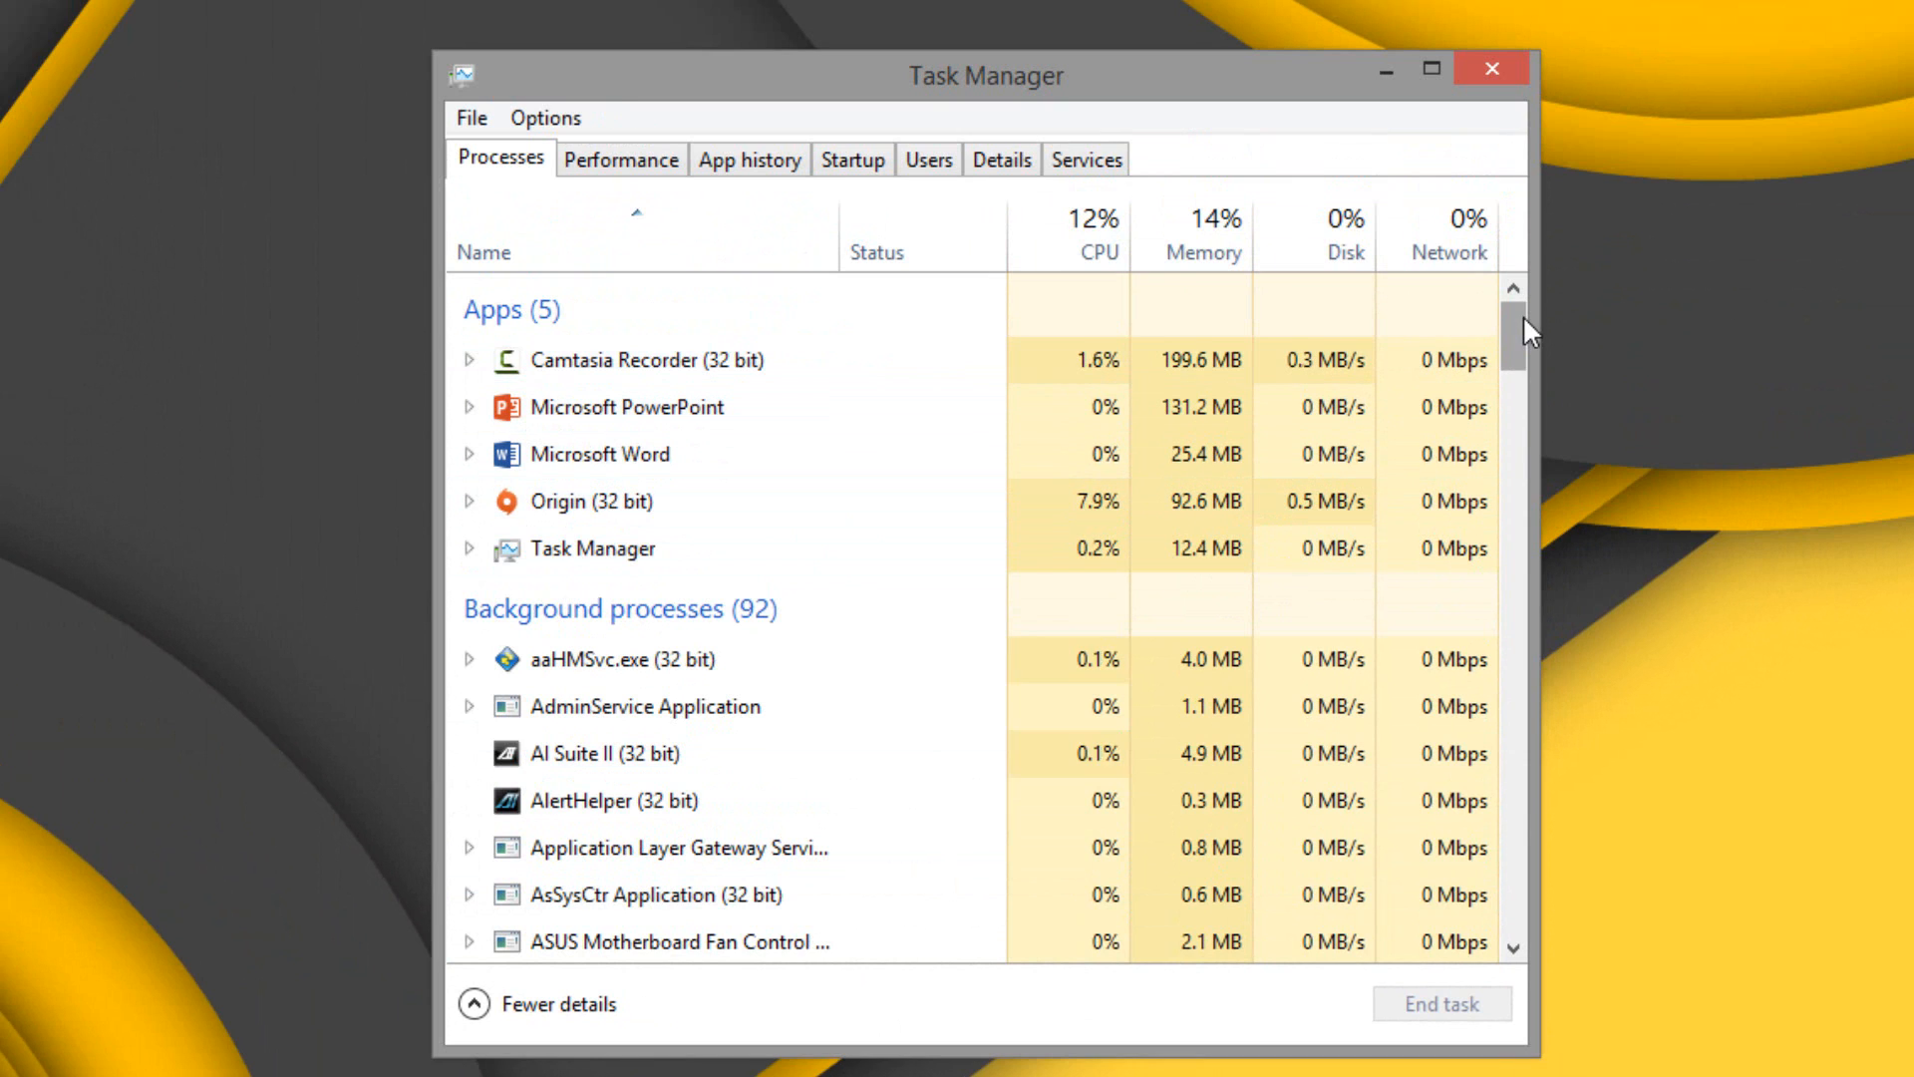
{"action": "scroll", "scroll_direction": "down", "scroll_amount": 3}
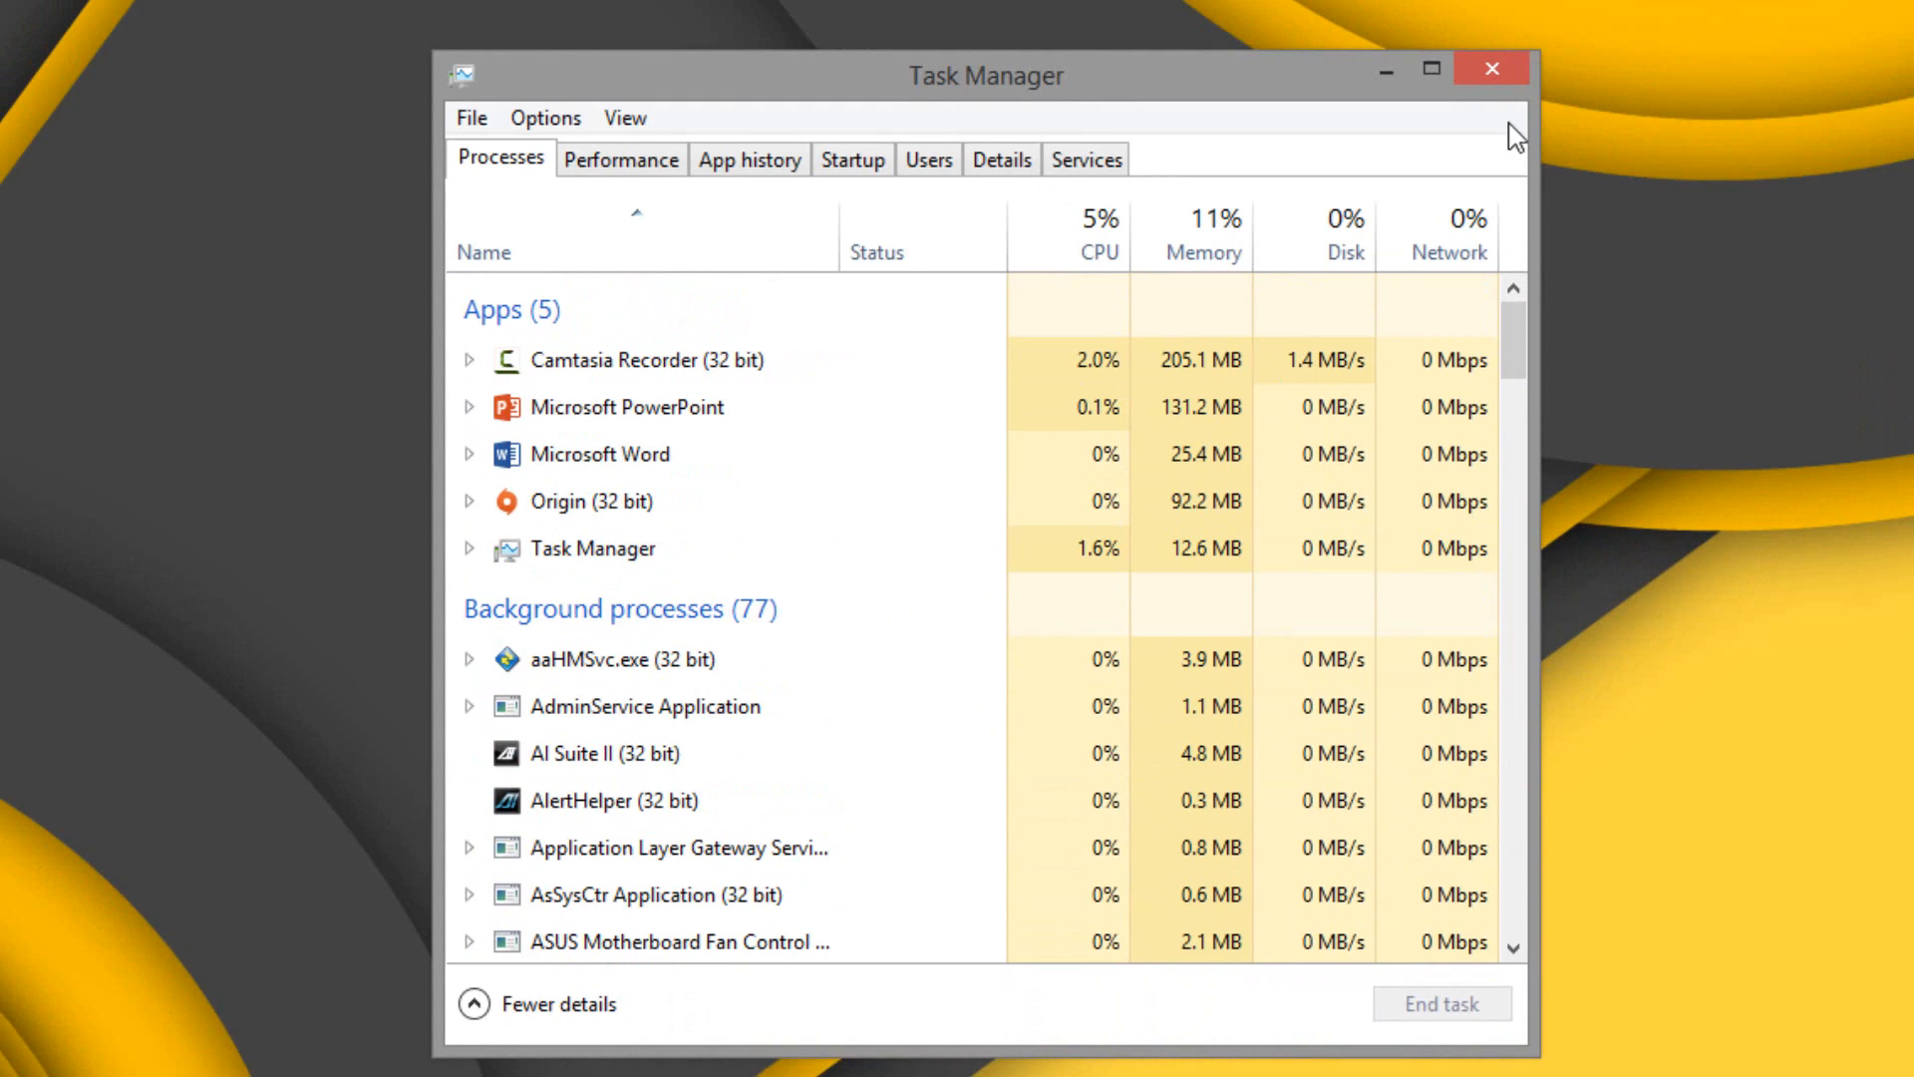
{"action": "left_click", "coordinate": [1491, 68]}
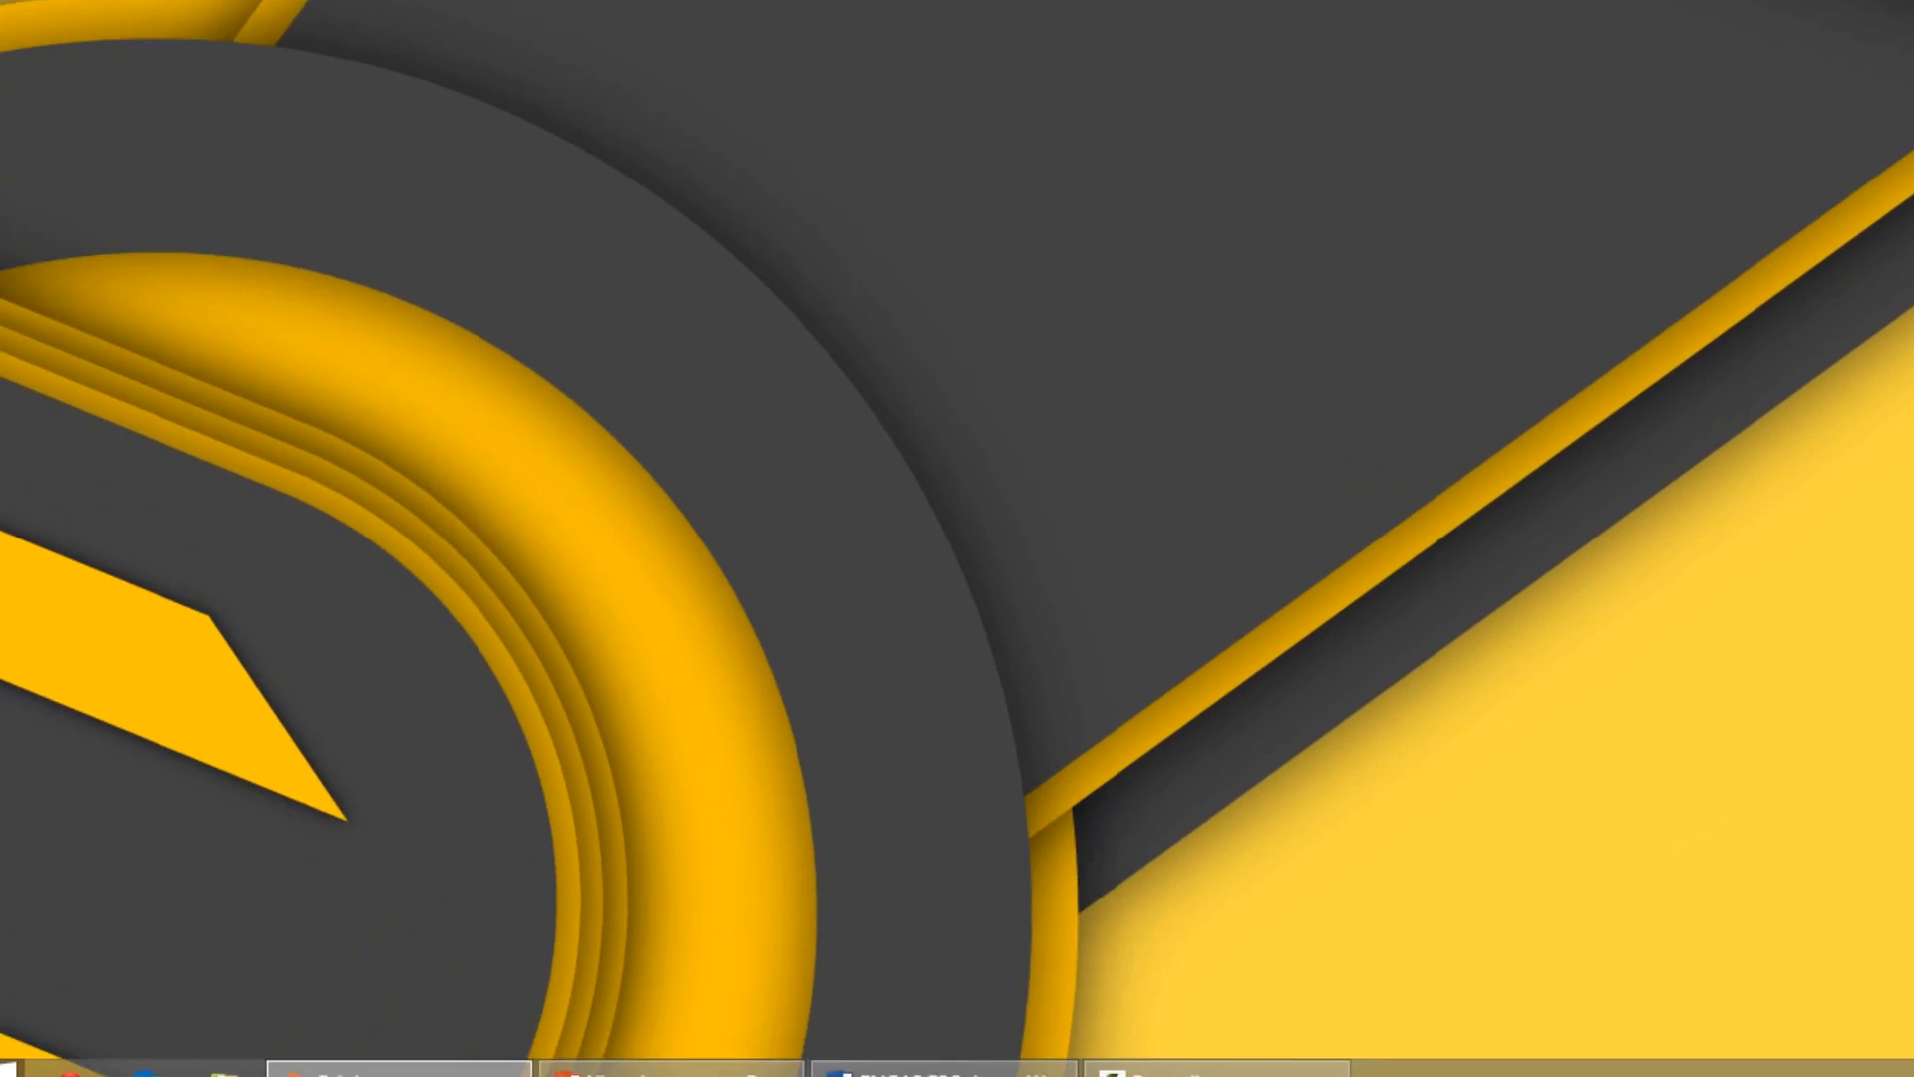
Step: Launch the Registry Editor by searching 'regedit' from the Start menu
{"action": "left_click", "coordinate": [22, 1050]}
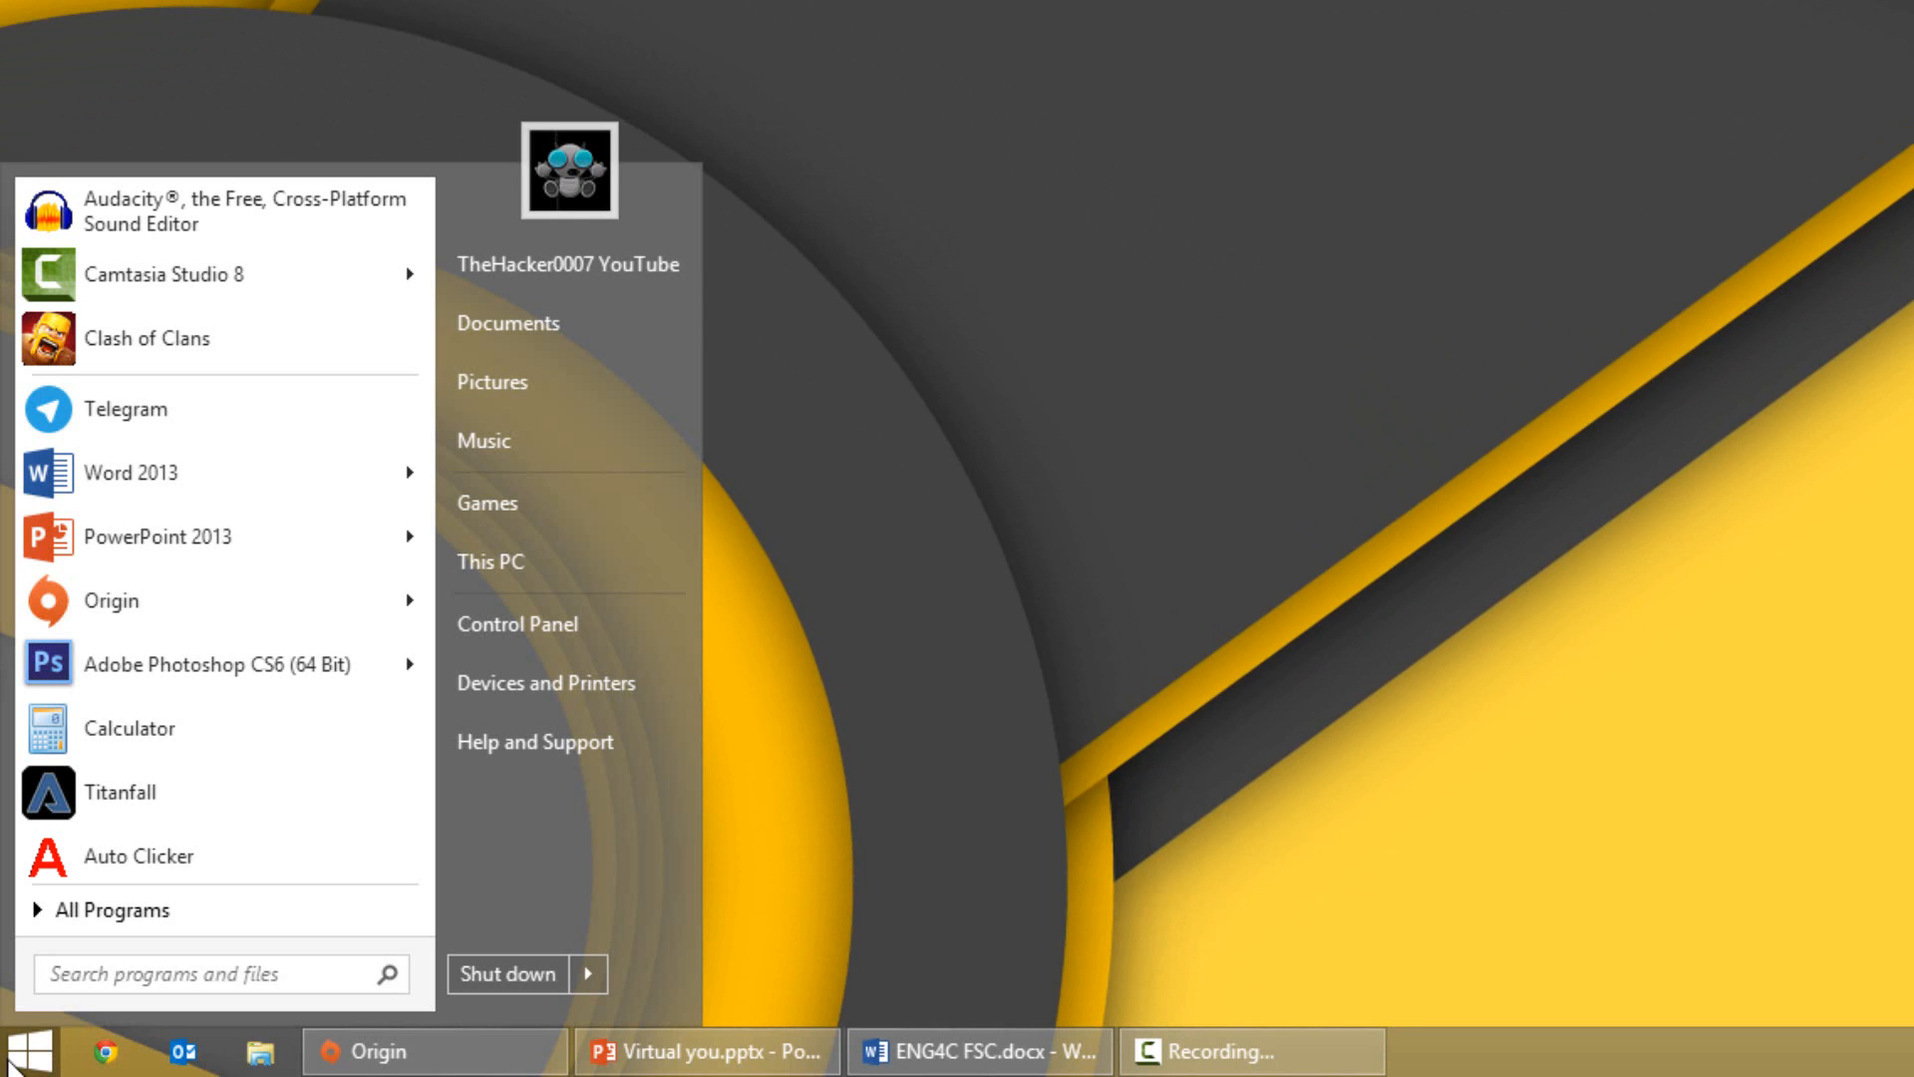
{"action": "type", "text": "regedit"}
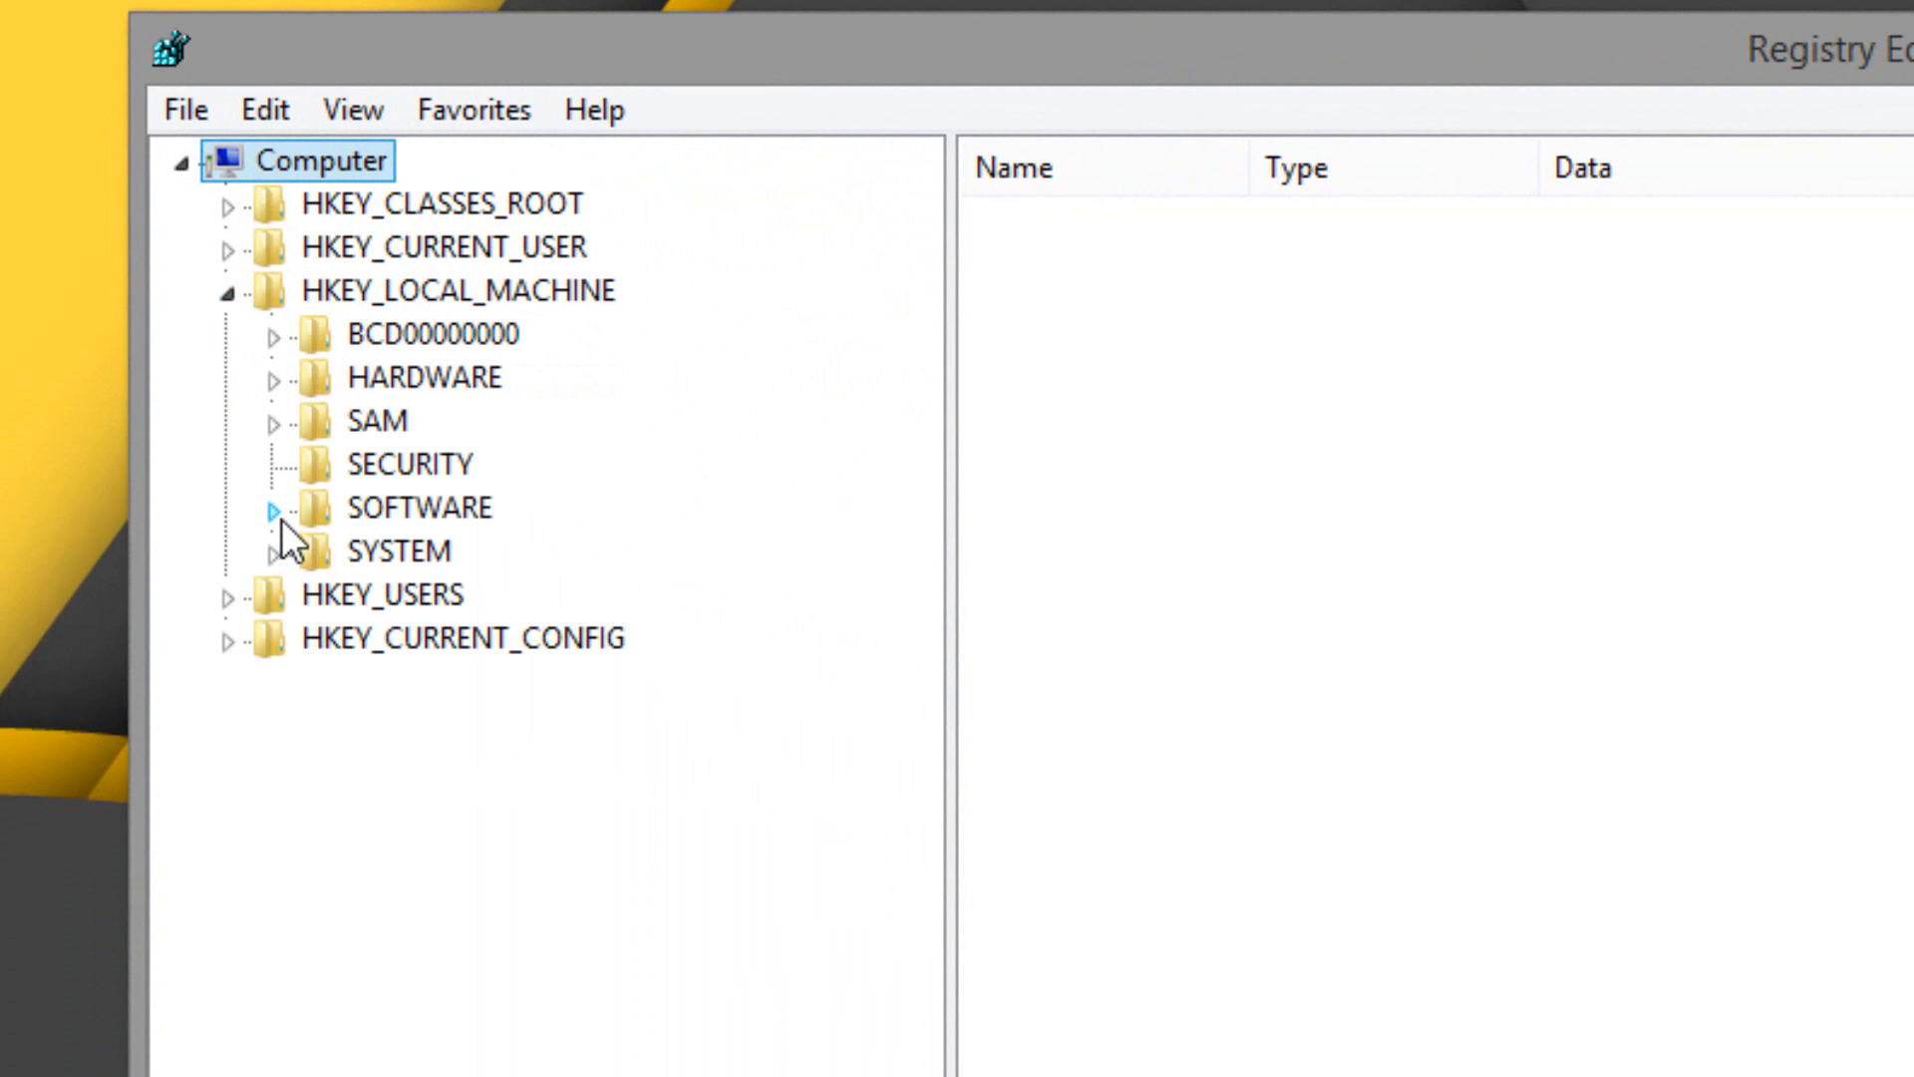
Step: Navigate to HKEY_LOCAL_MACHINE\SOFTWARE\Policies\Google\Update to show its DisableAutoUpdate and Update values
{"action": "left_click", "coordinate": [273, 506]}
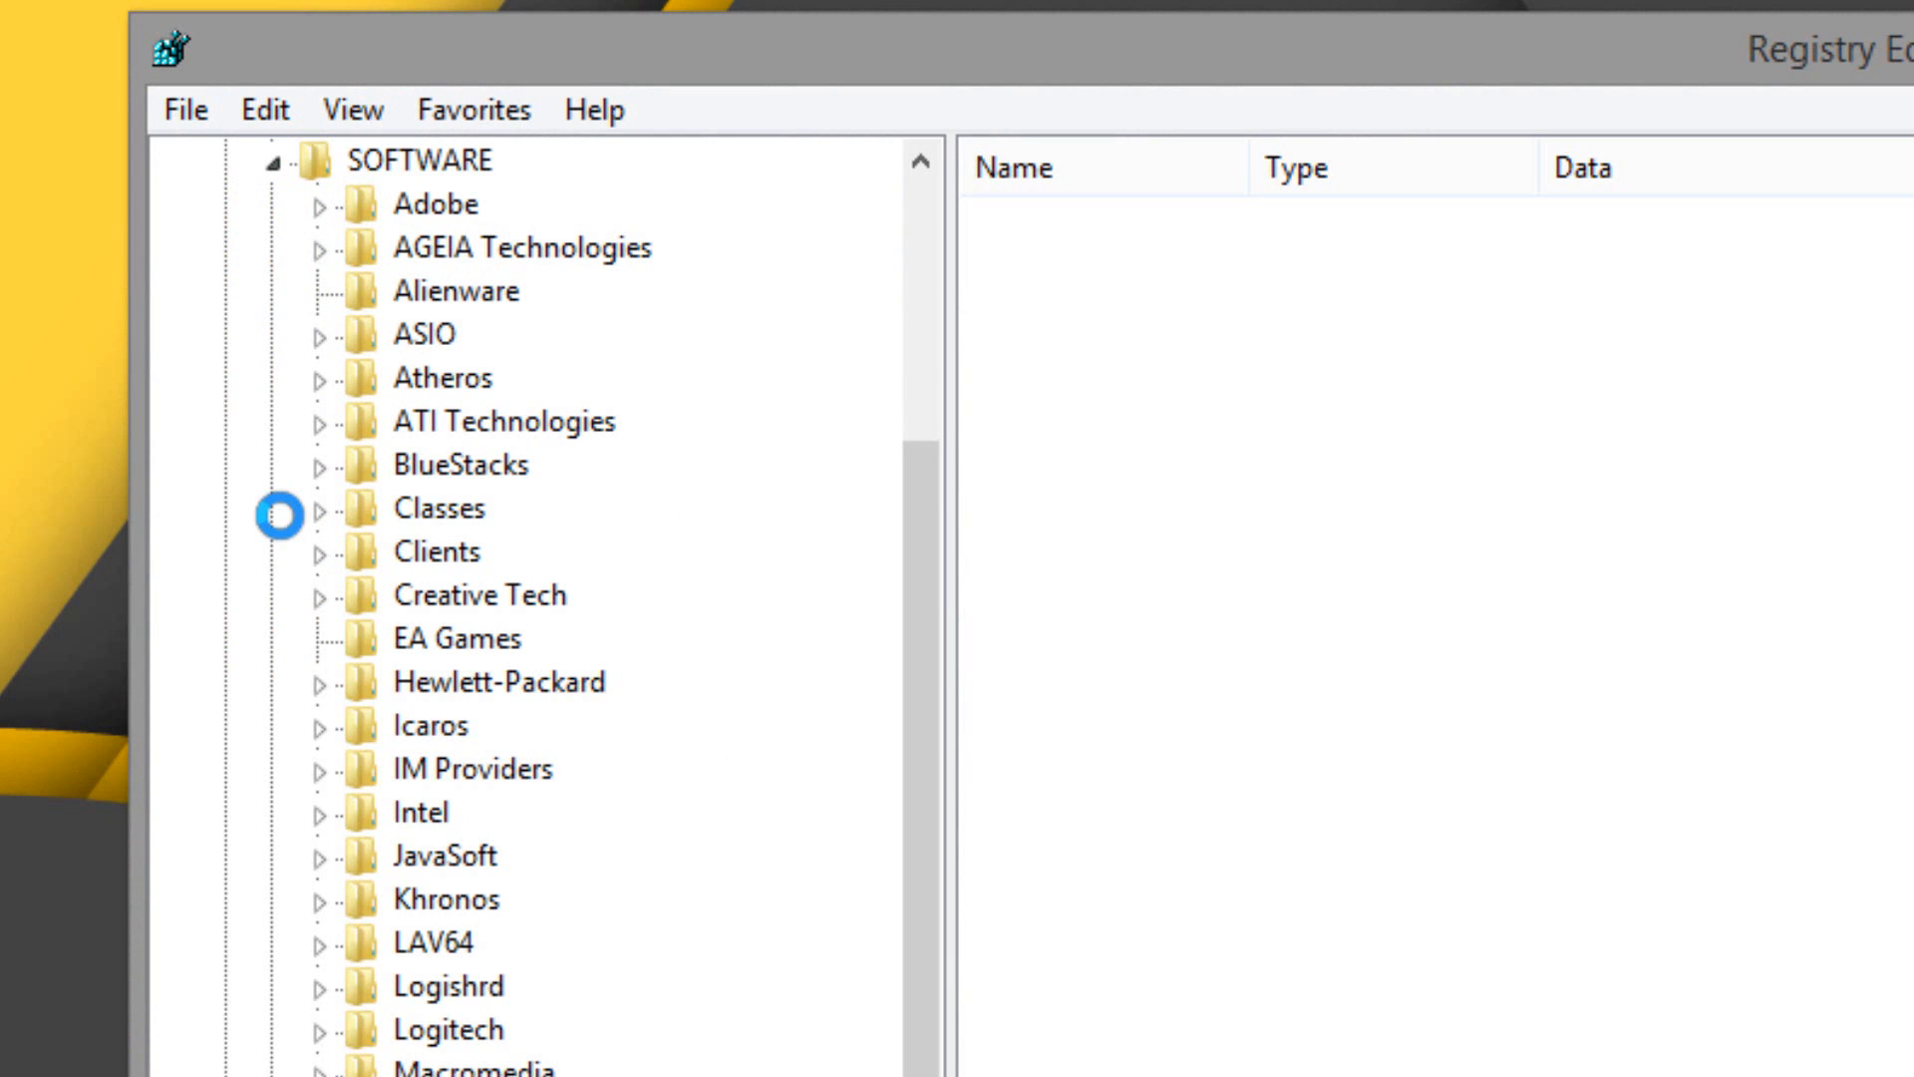
{"action": "mouse_move", "coordinate": [909, 666]}
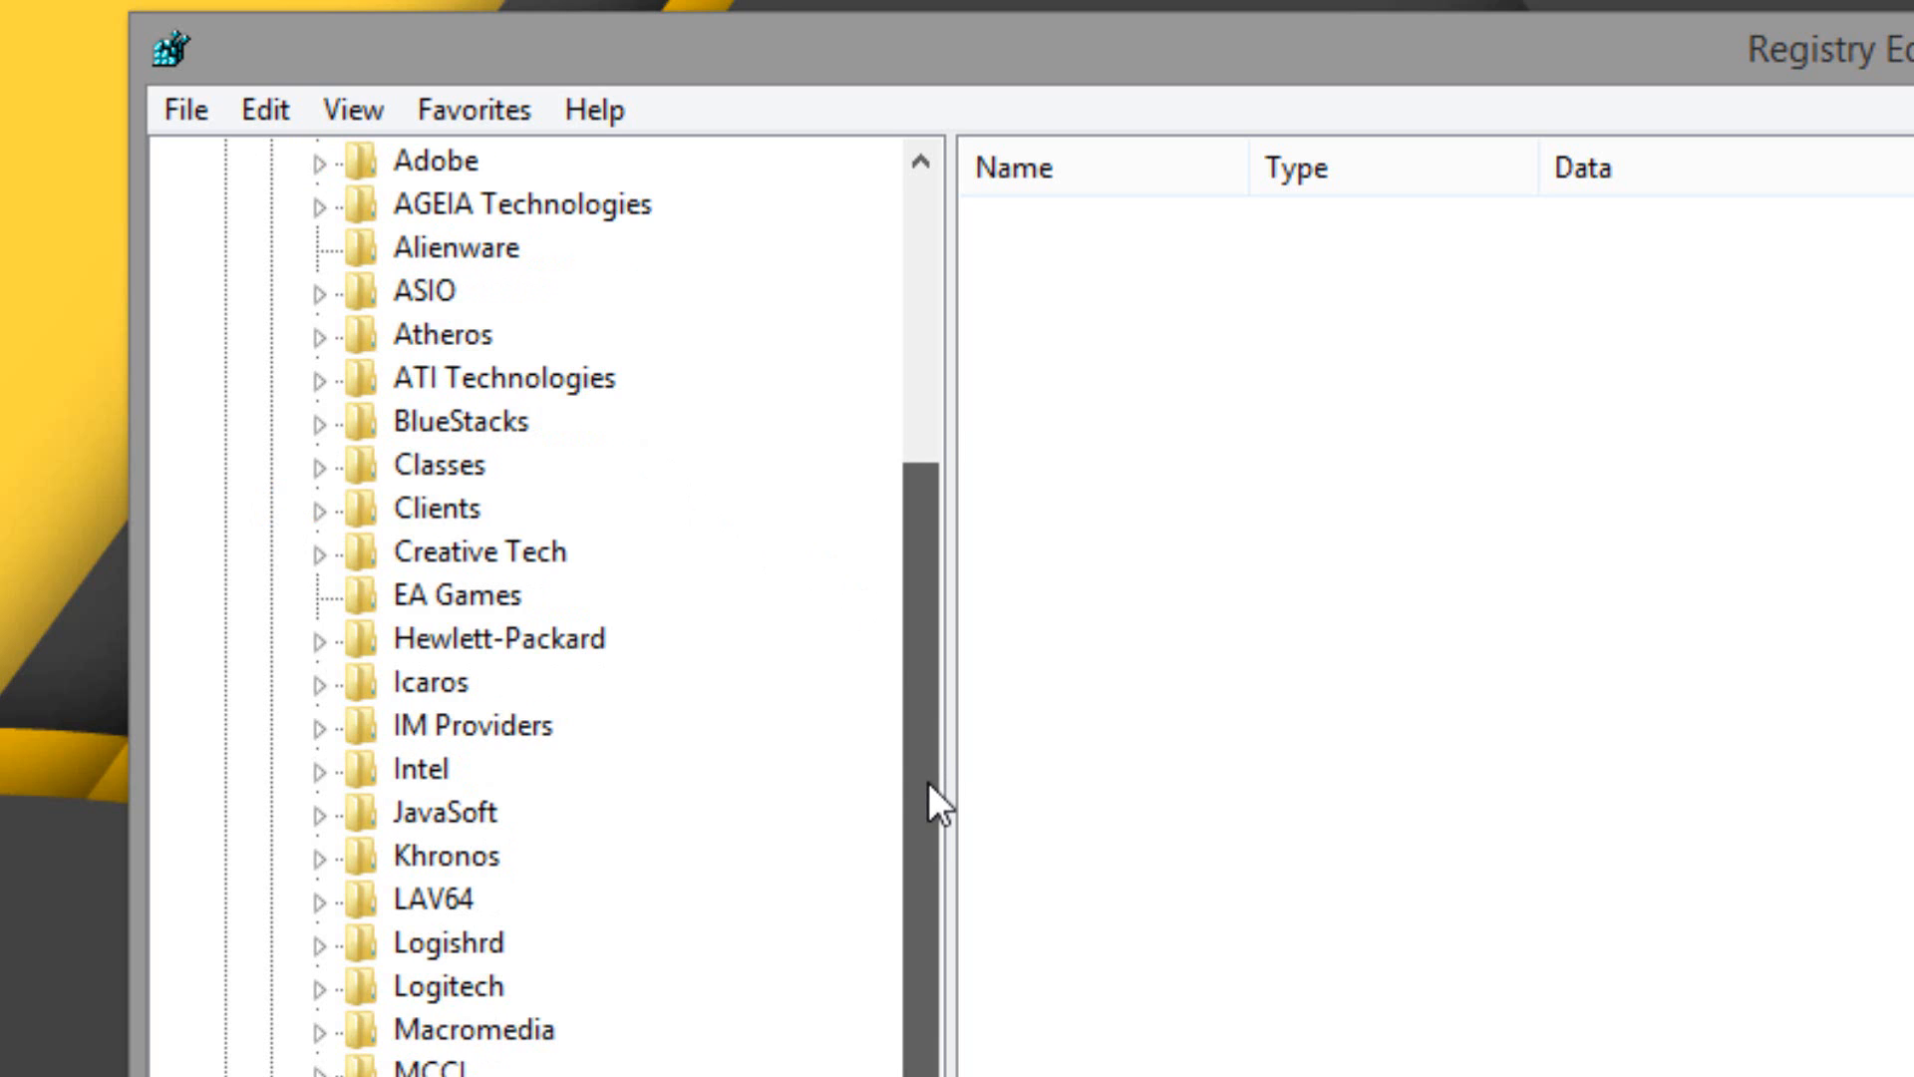
{"action": "scroll", "scroll_direction": "down", "scroll_amount": 3}
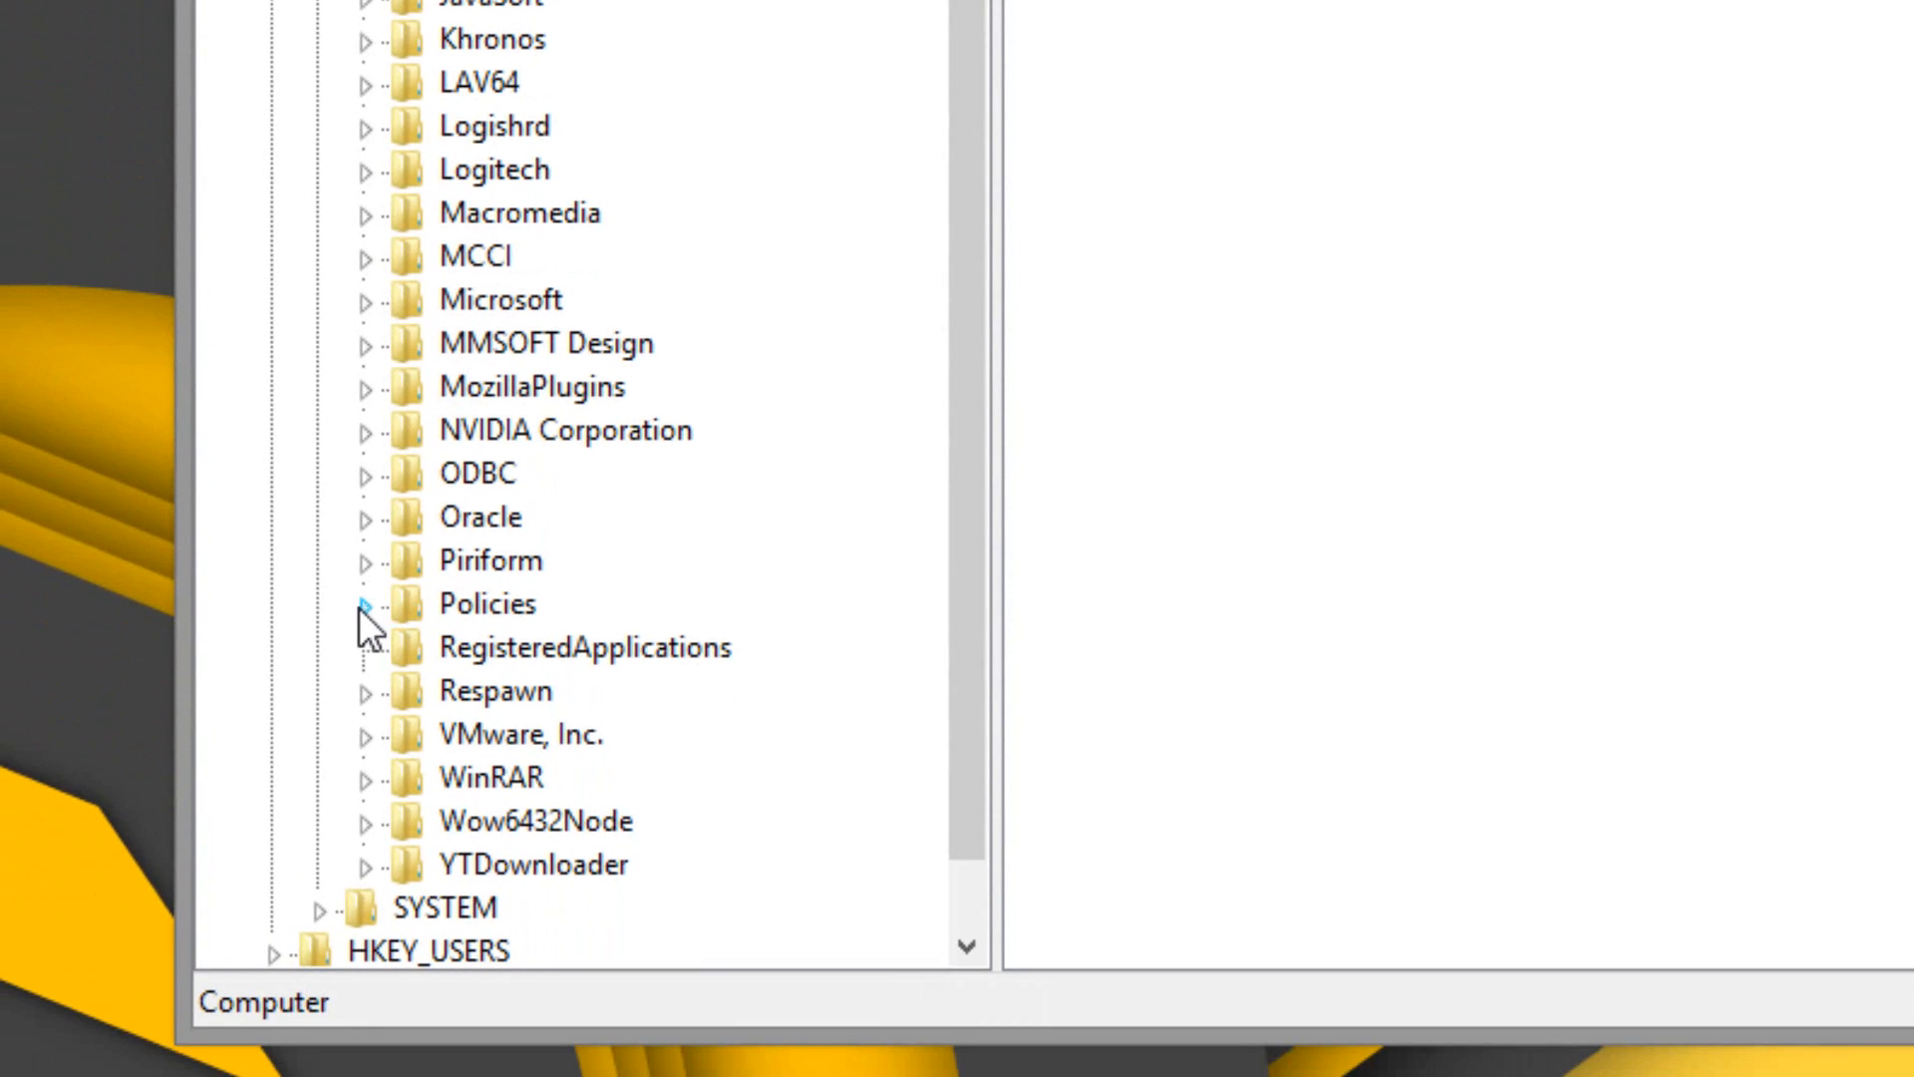
{"action": "left_click", "coordinate": [365, 602]}
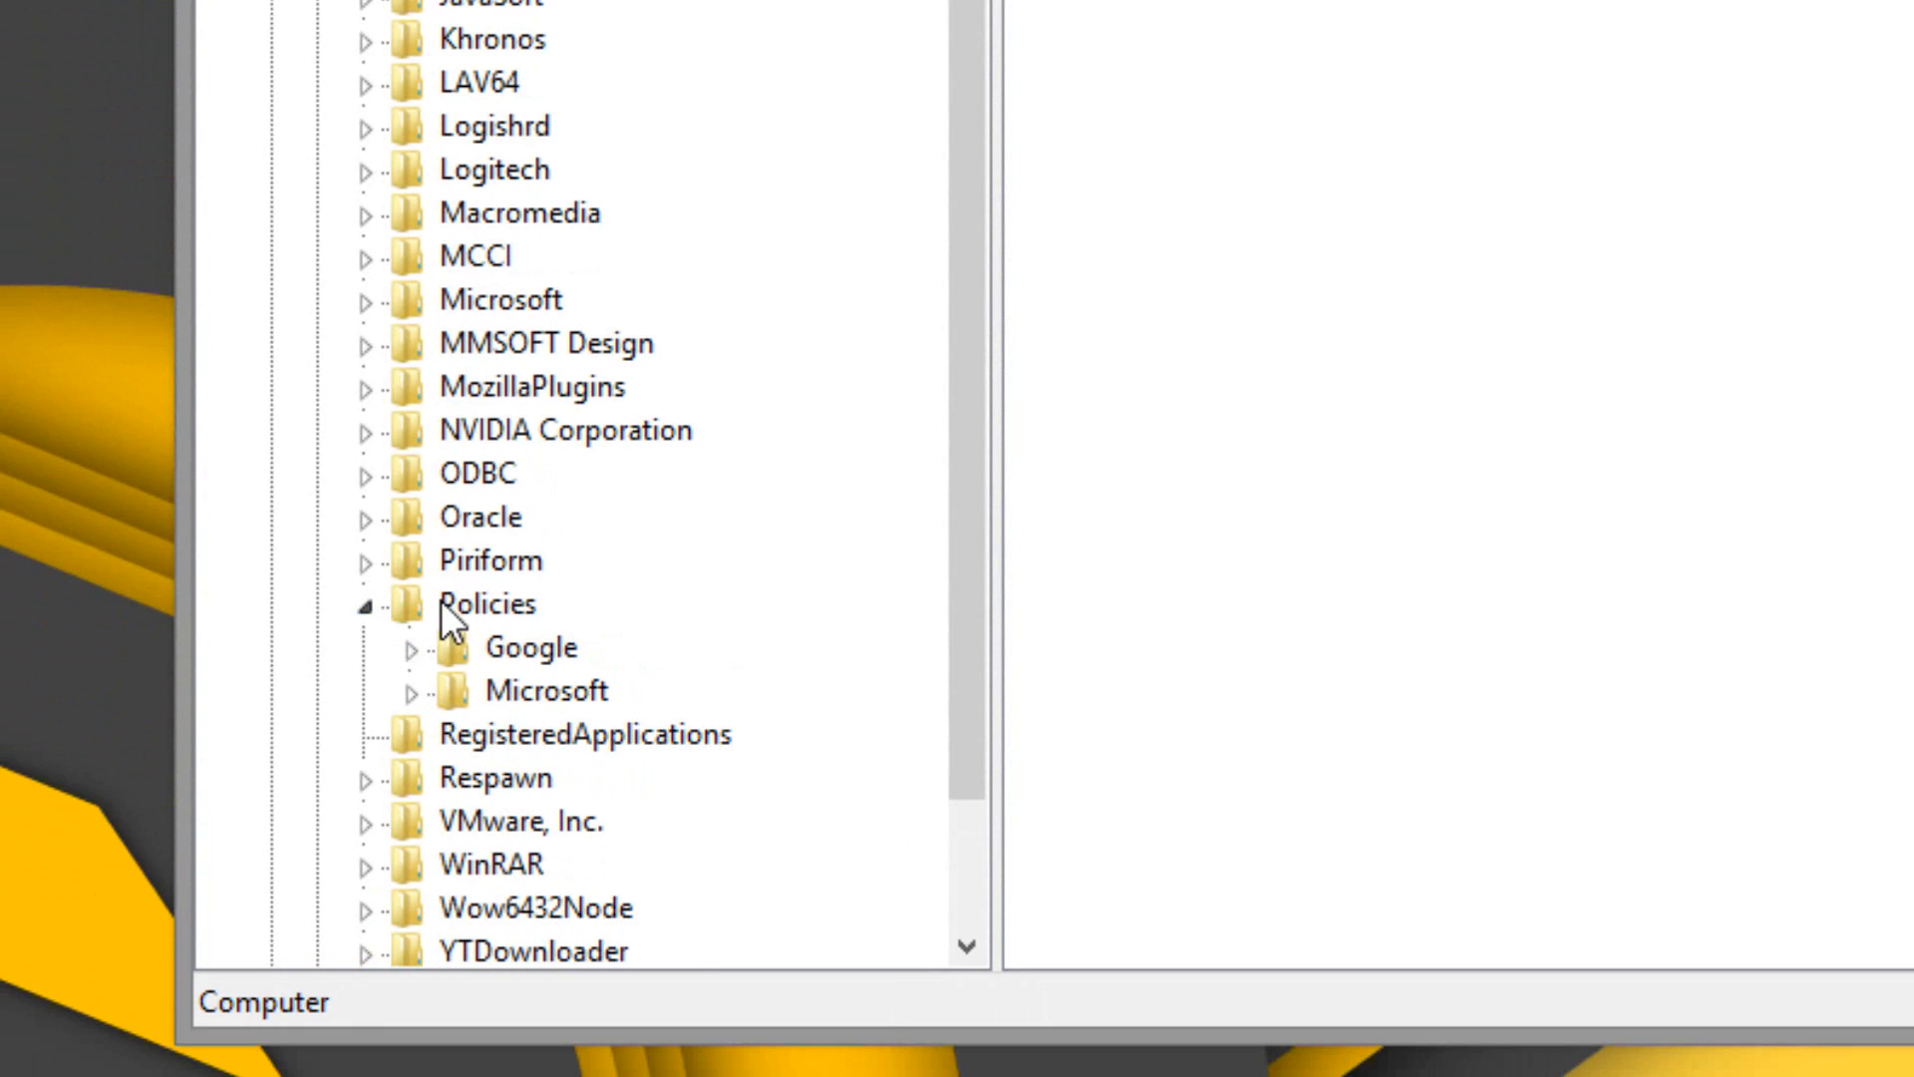
{"action": "left_click", "coordinate": [403, 646]}
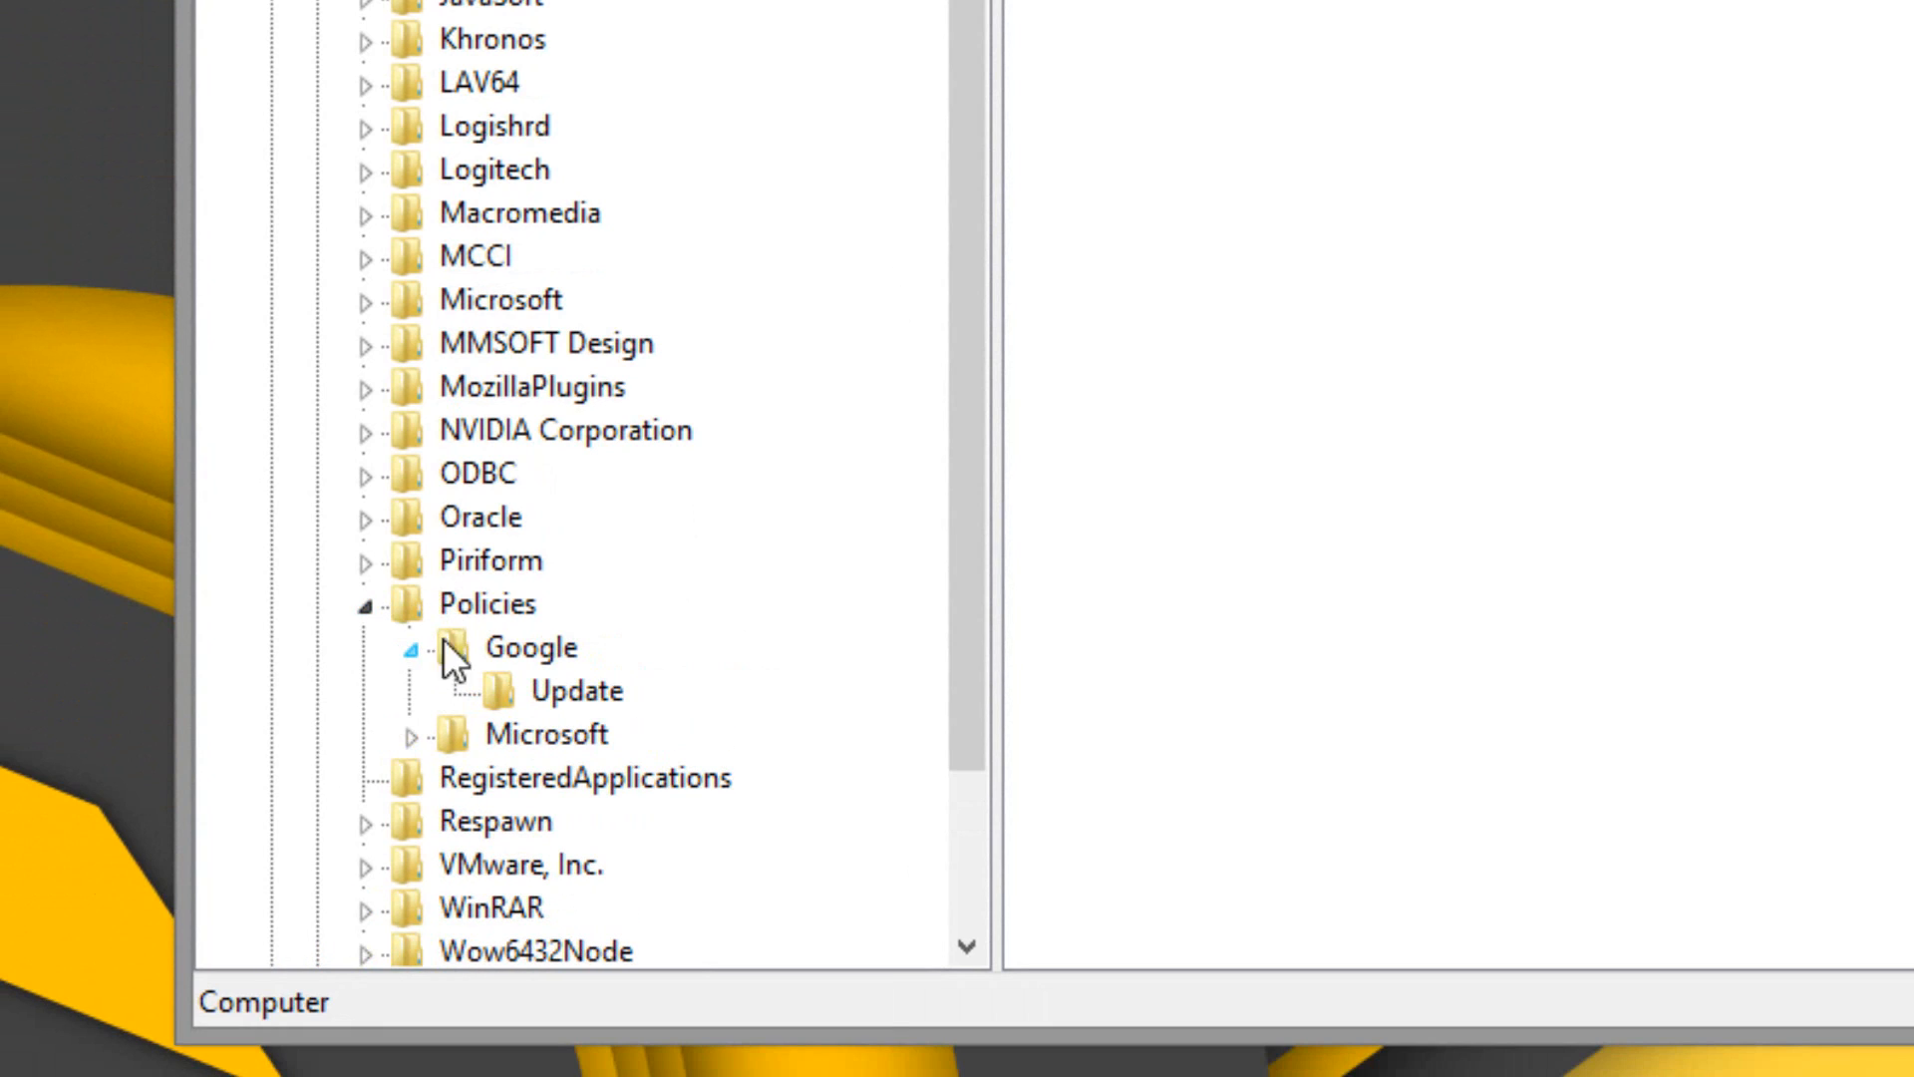
{"action": "left_click", "coordinate": [580, 689]}
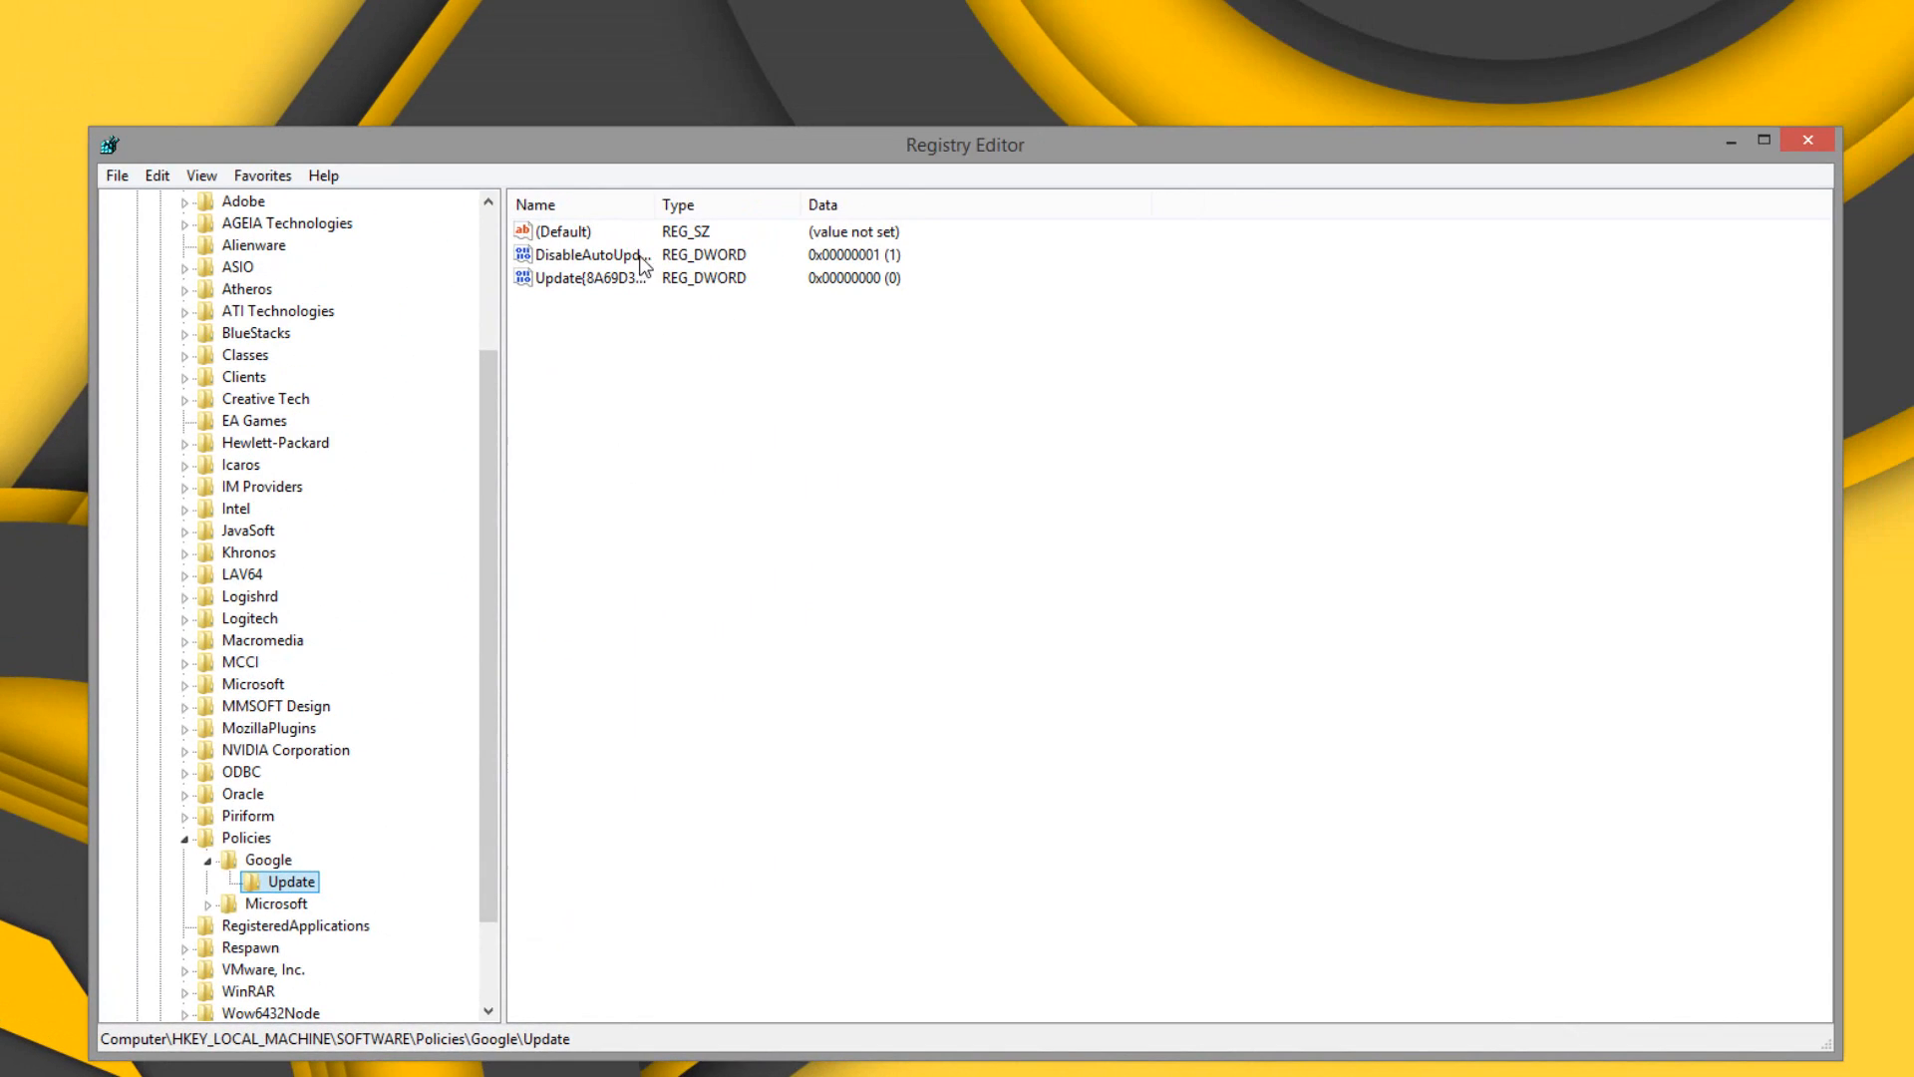
{"action": "mouse_move", "coordinate": [610, 676]}
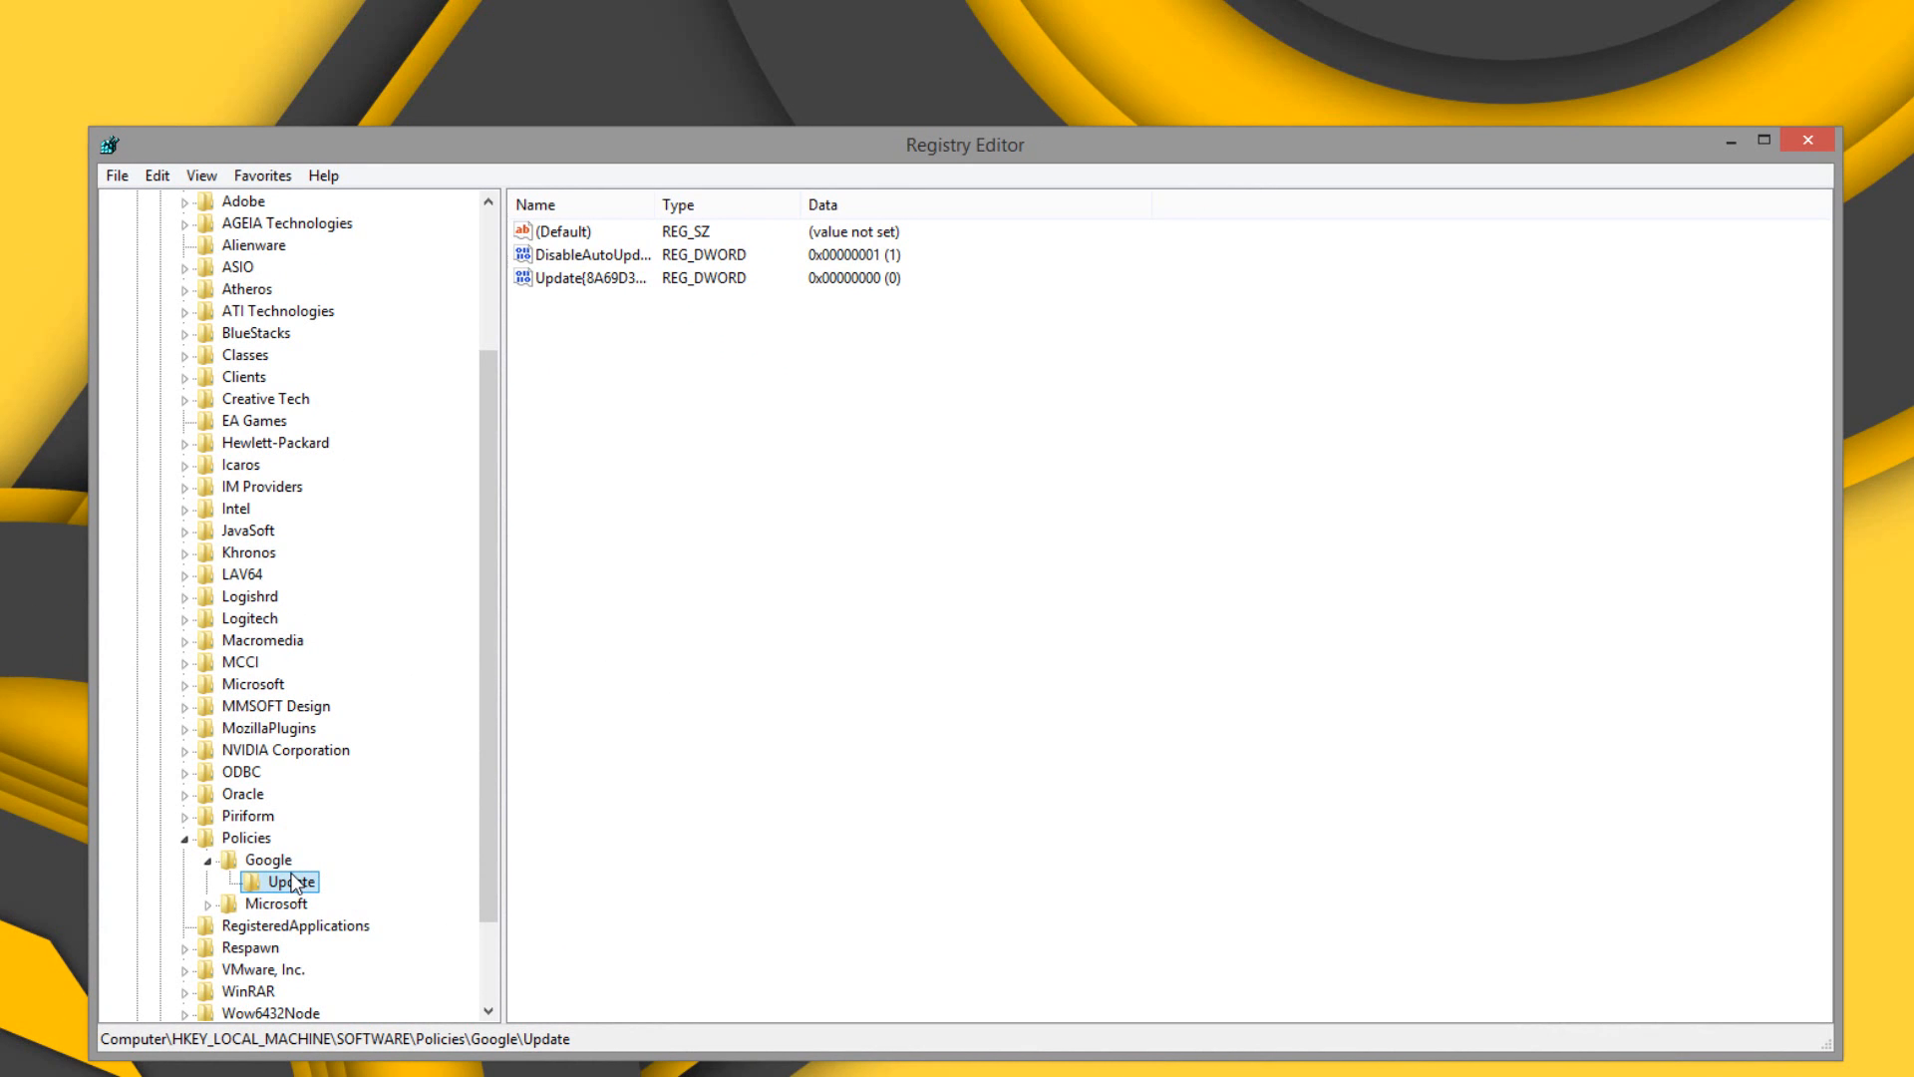
Step: Delete the Update key and confirm its permanent removal
{"action": "right_click", "coordinate": [288, 879]}
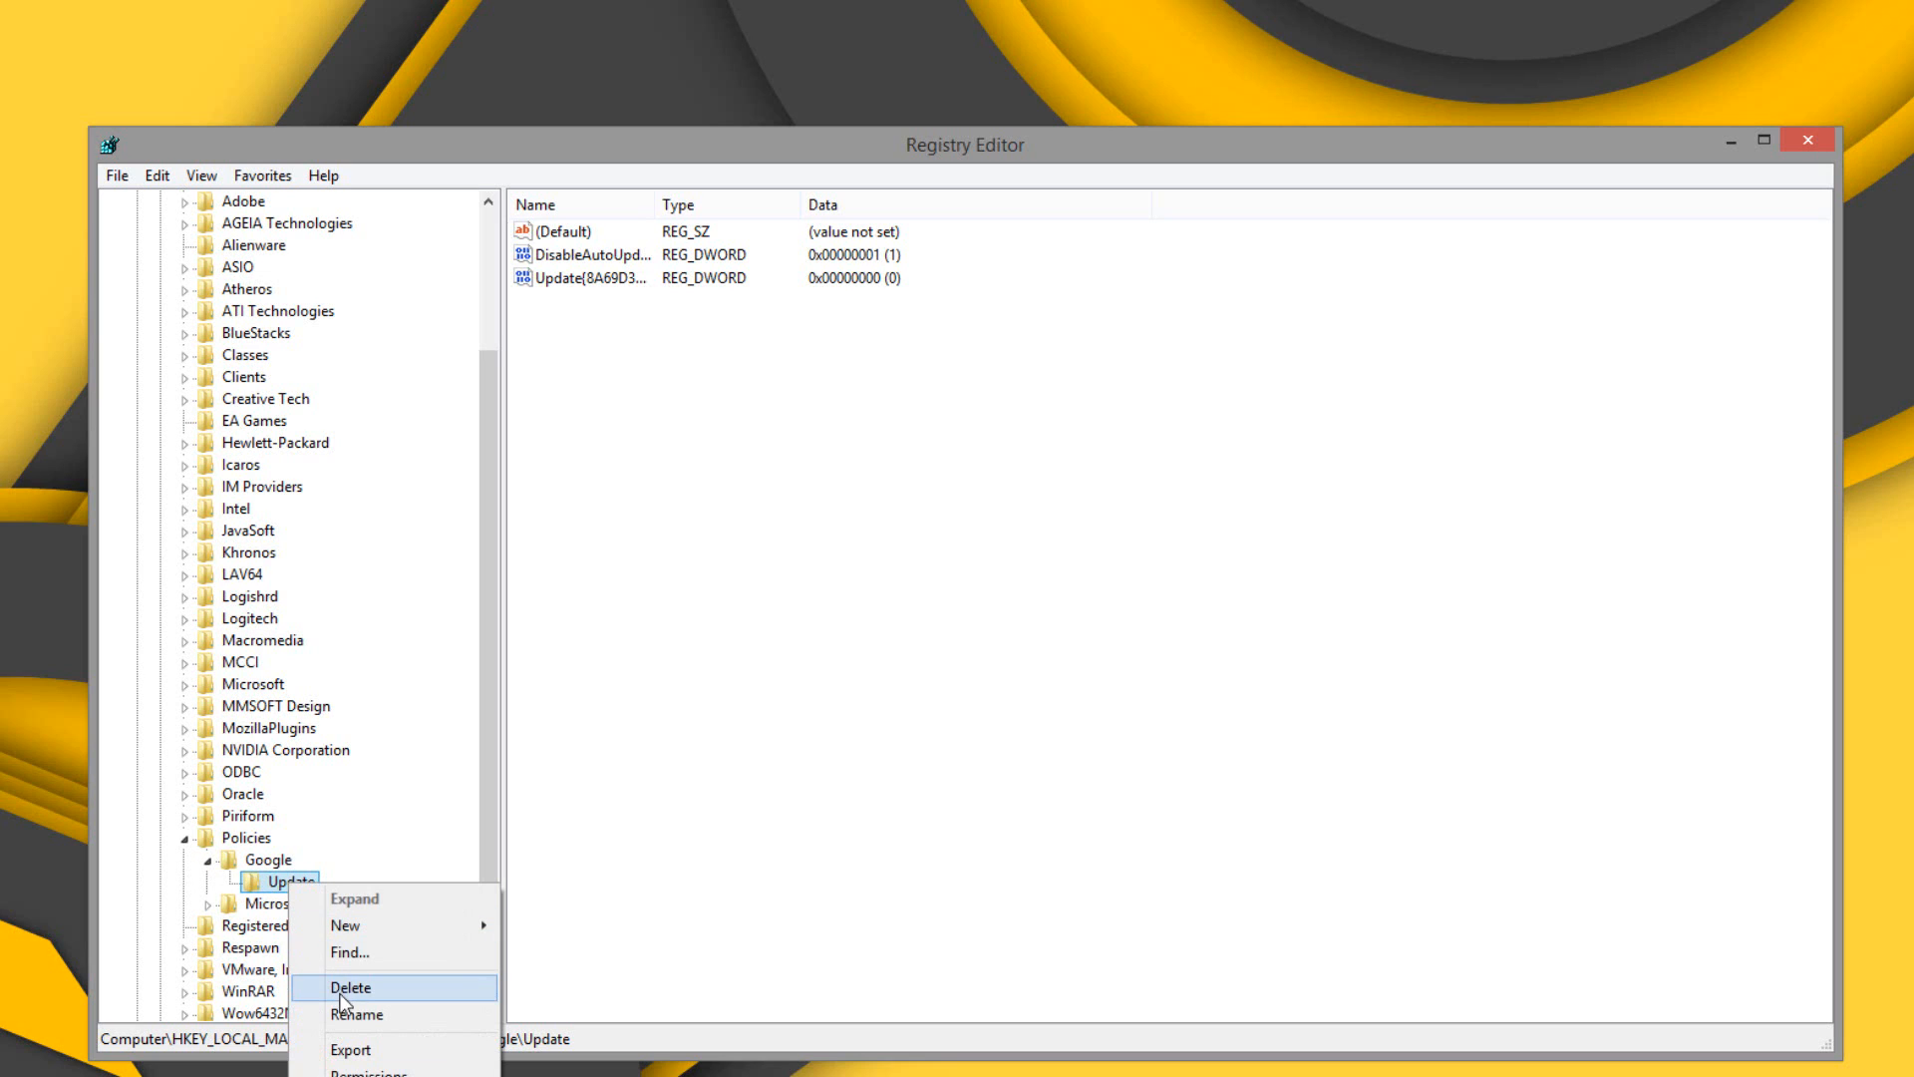
{"action": "left_click", "coordinate": [351, 987]}
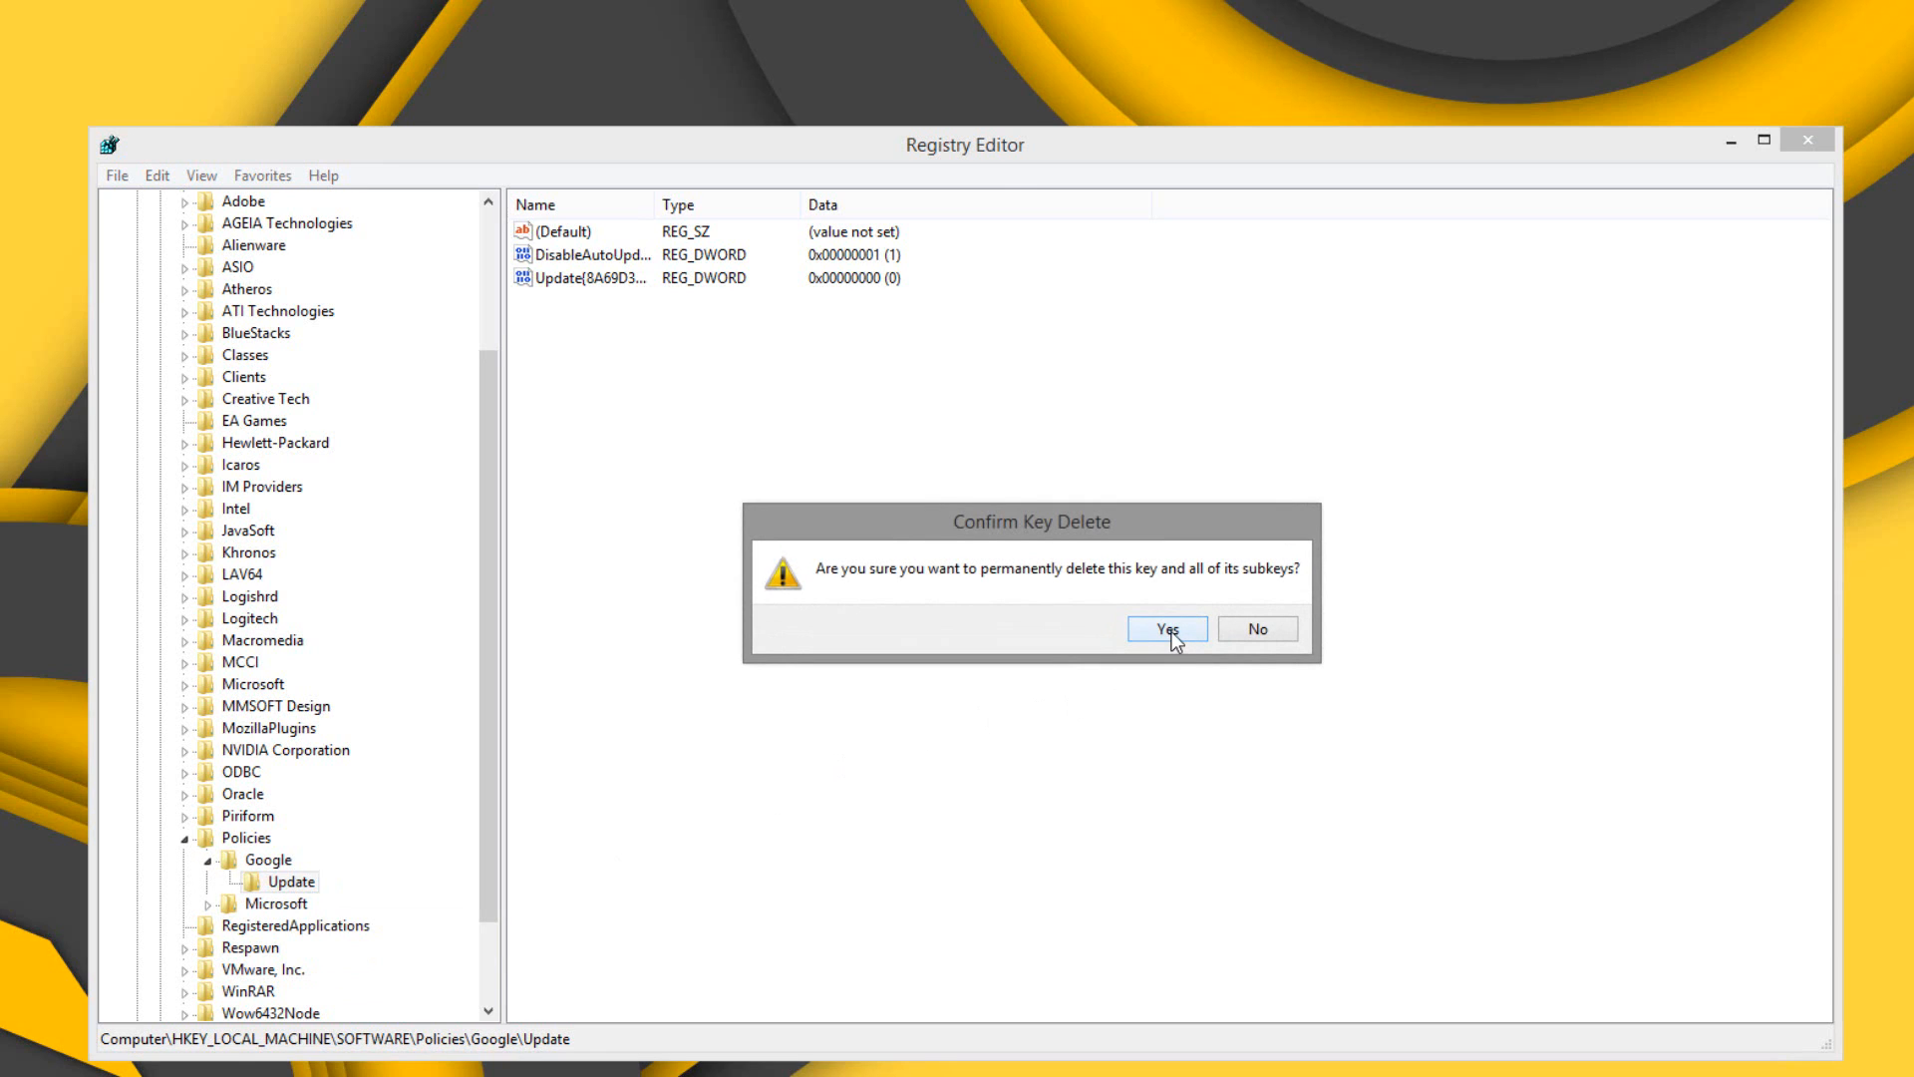
{"action": "left_click", "coordinate": [1164, 628]}
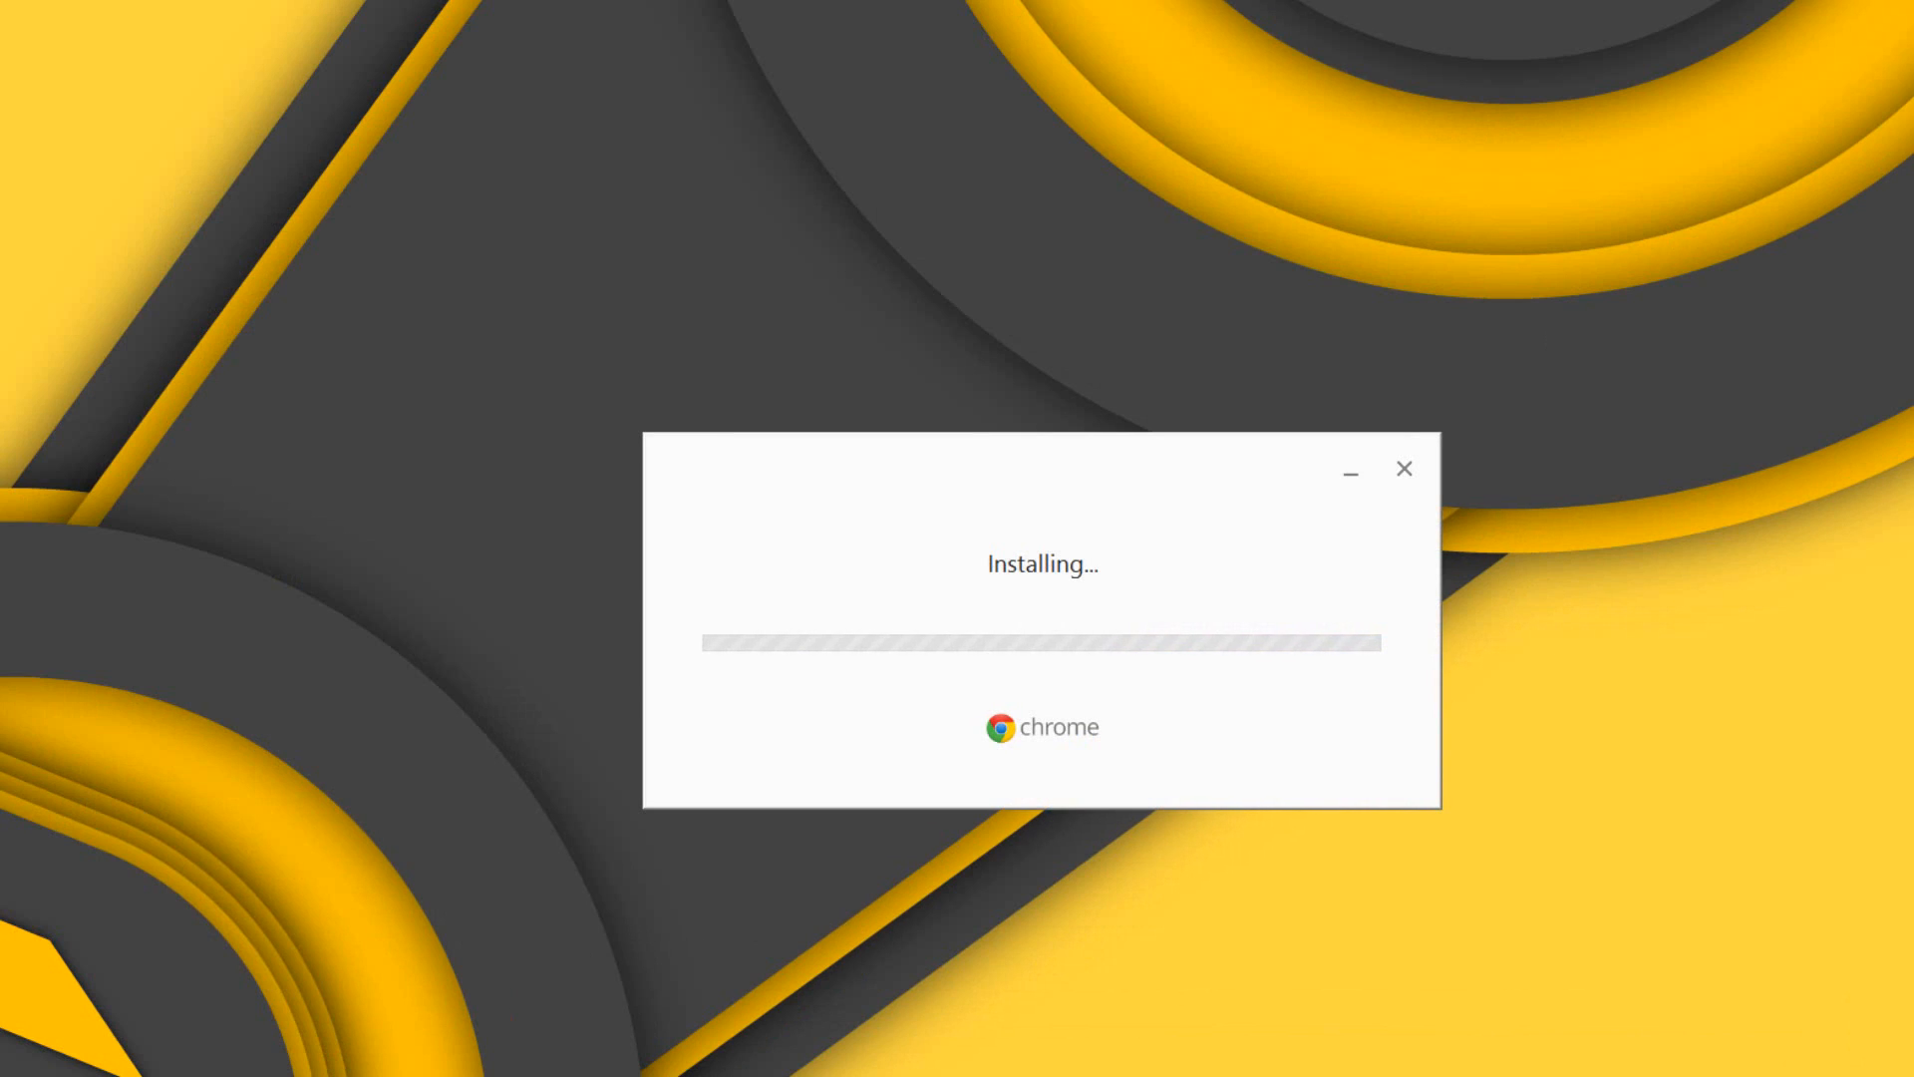
{"action": "mouse_move", "coordinate": [865, 534]}
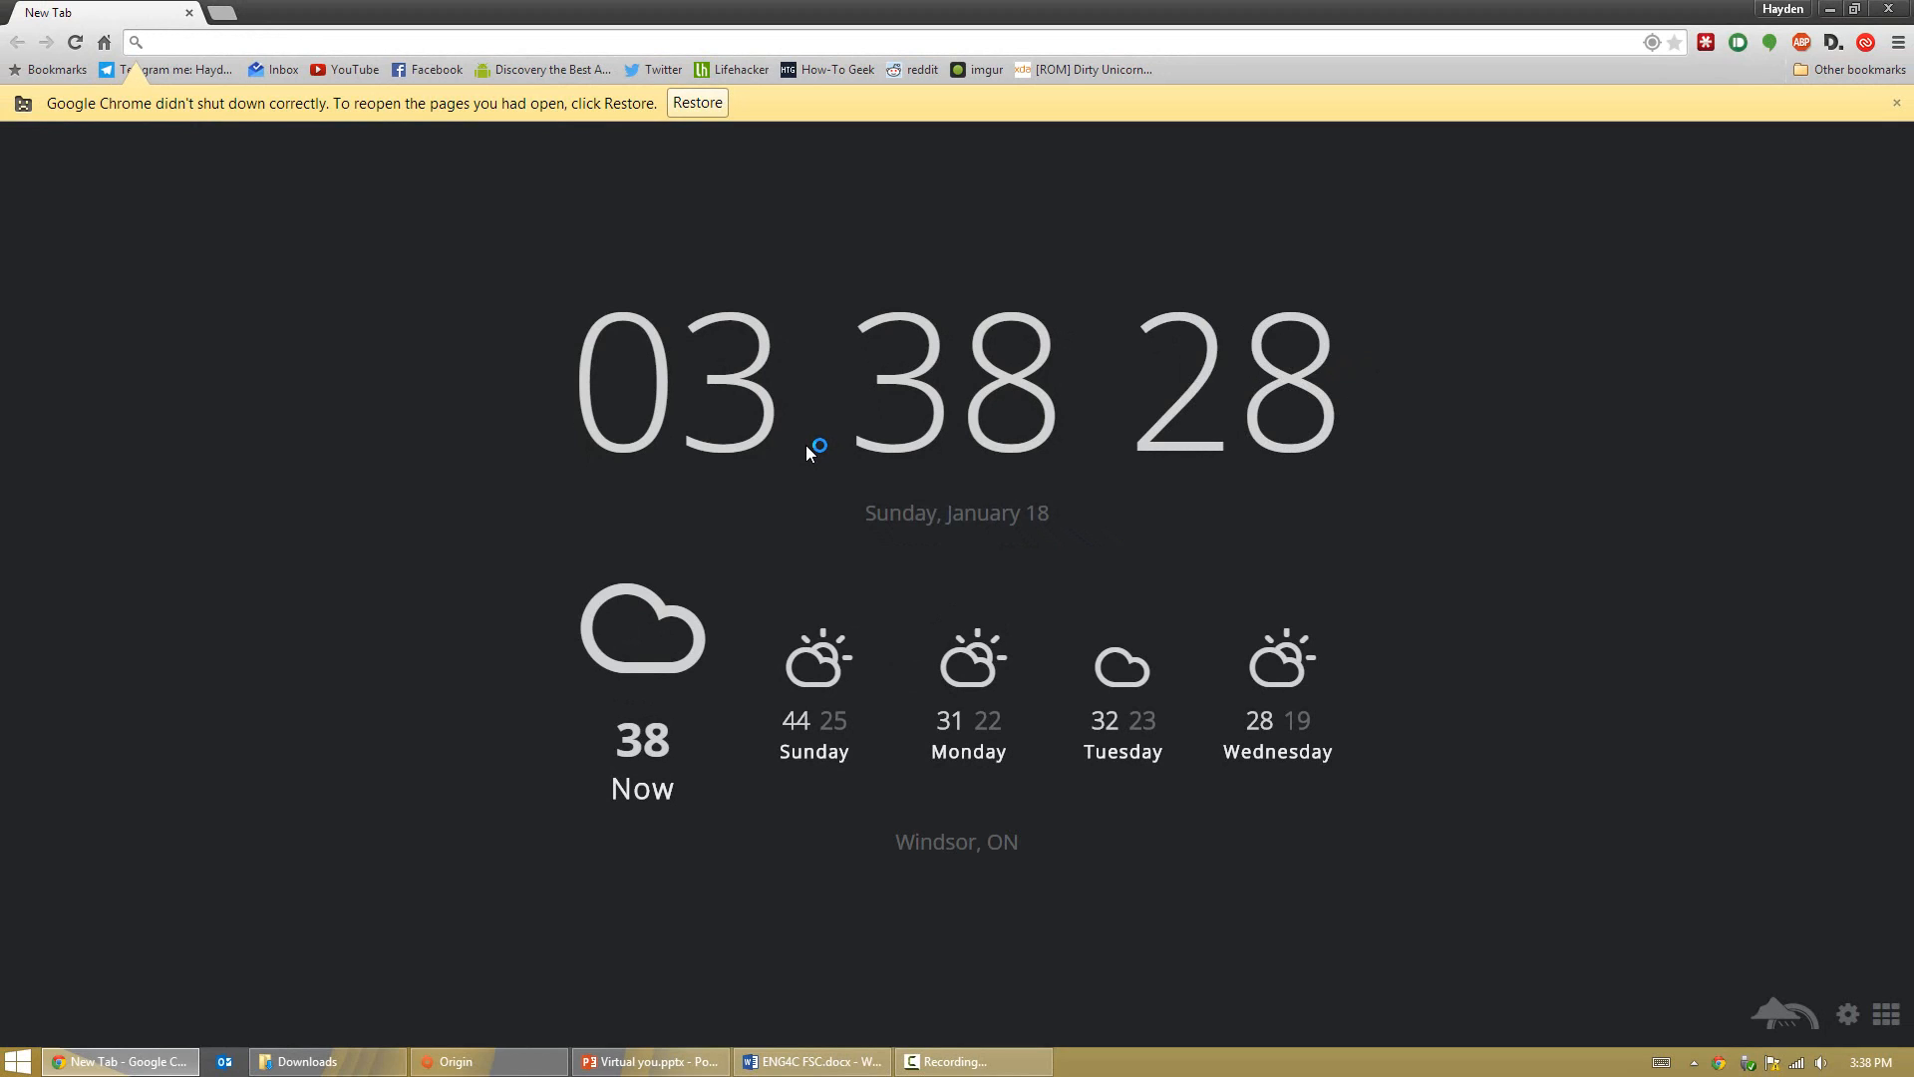
Step: Toggle Chrome's new tab page to full screen with F11
{"action": "key", "text": "F11"}
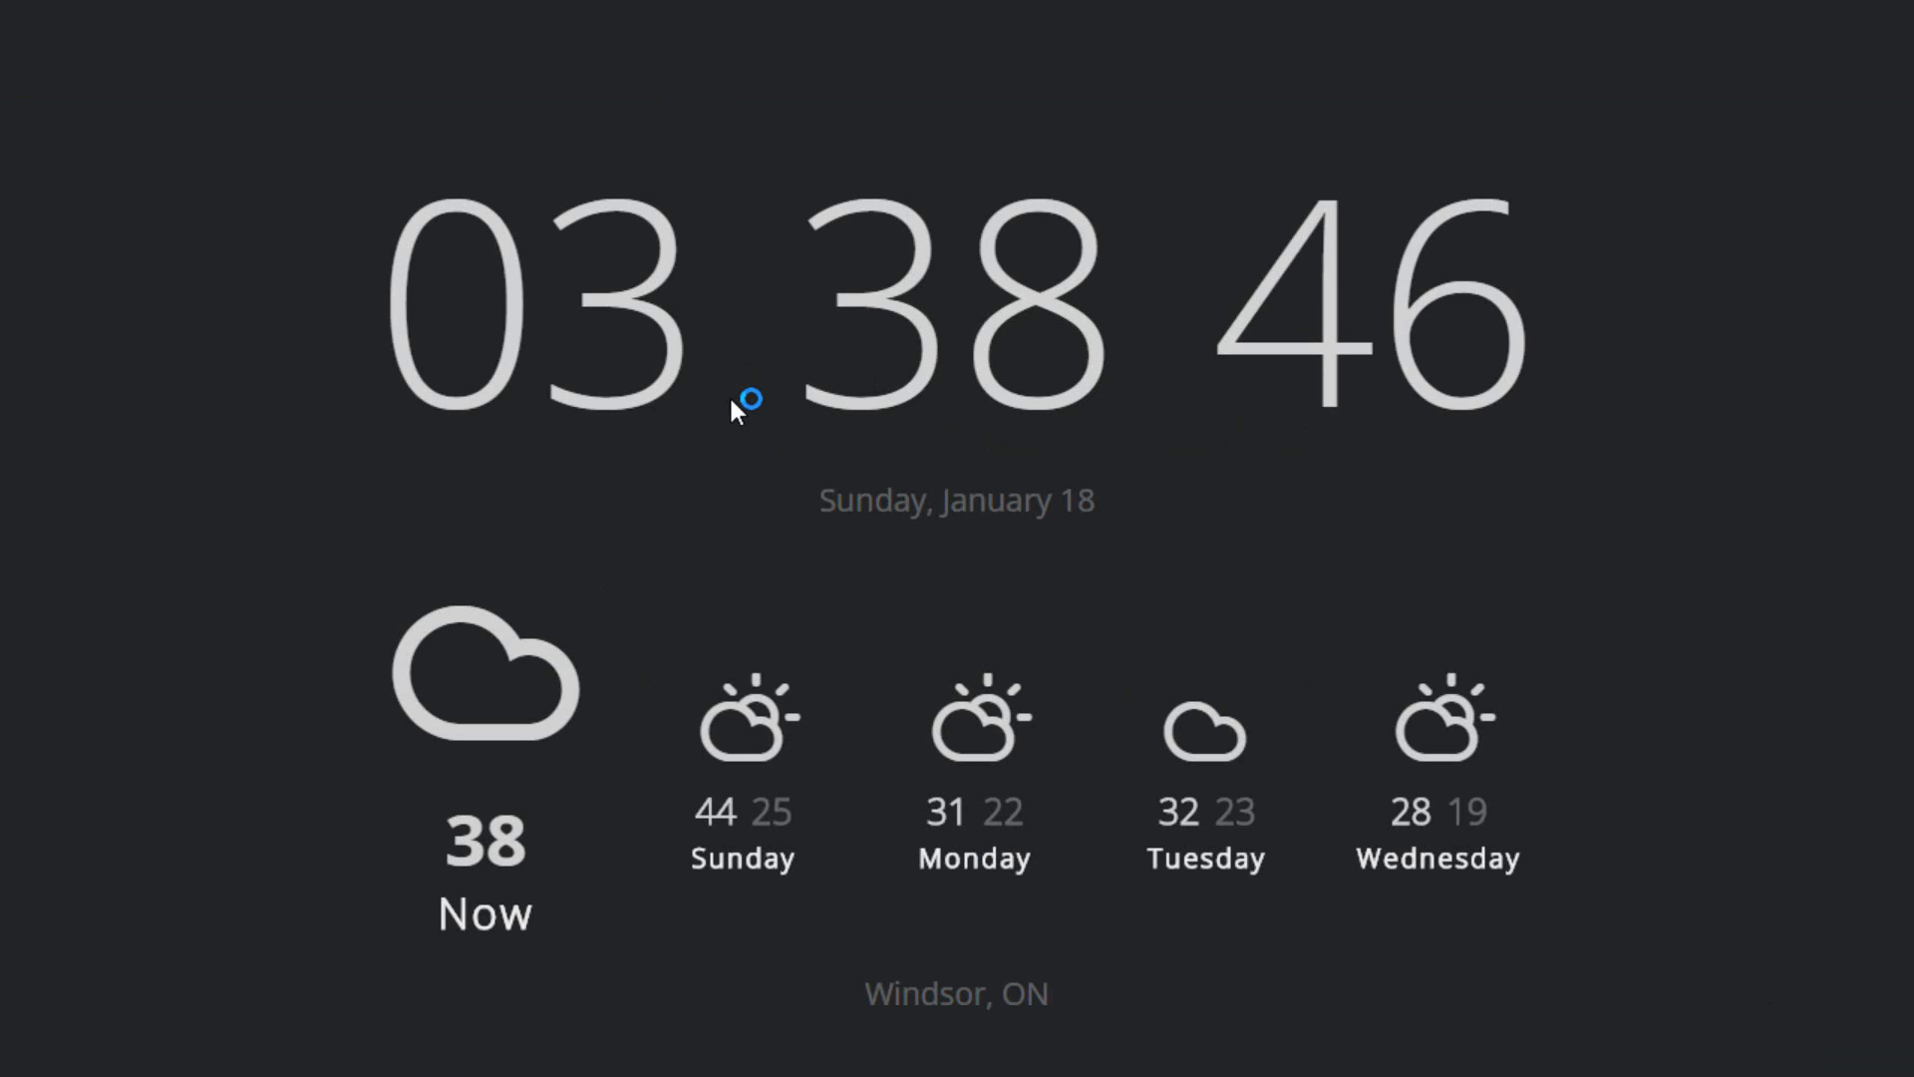